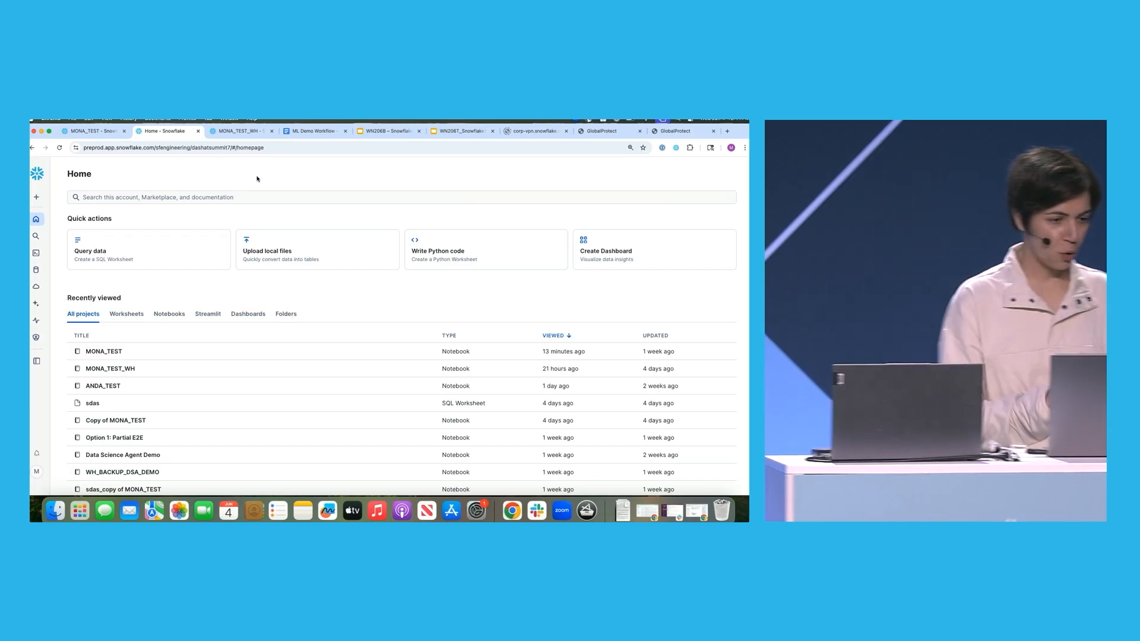
Step: Open AI & ML > Models to list the three mortgage lending models in ML_DEMO_SCHEMA
click(36, 303)
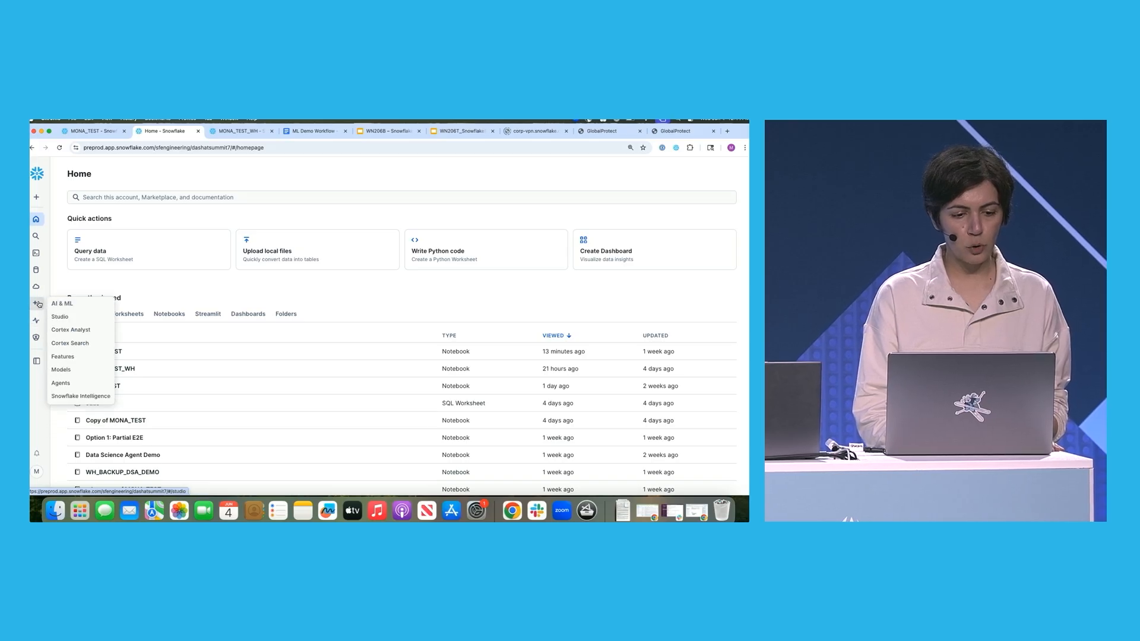
mouse_move(63, 356)
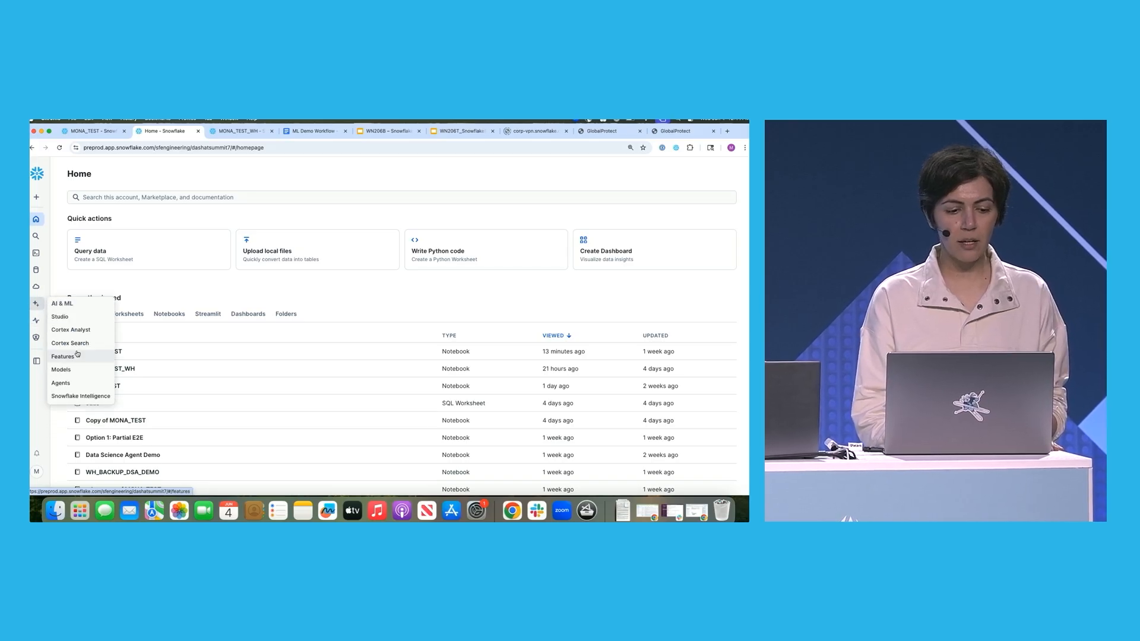
click(61, 369)
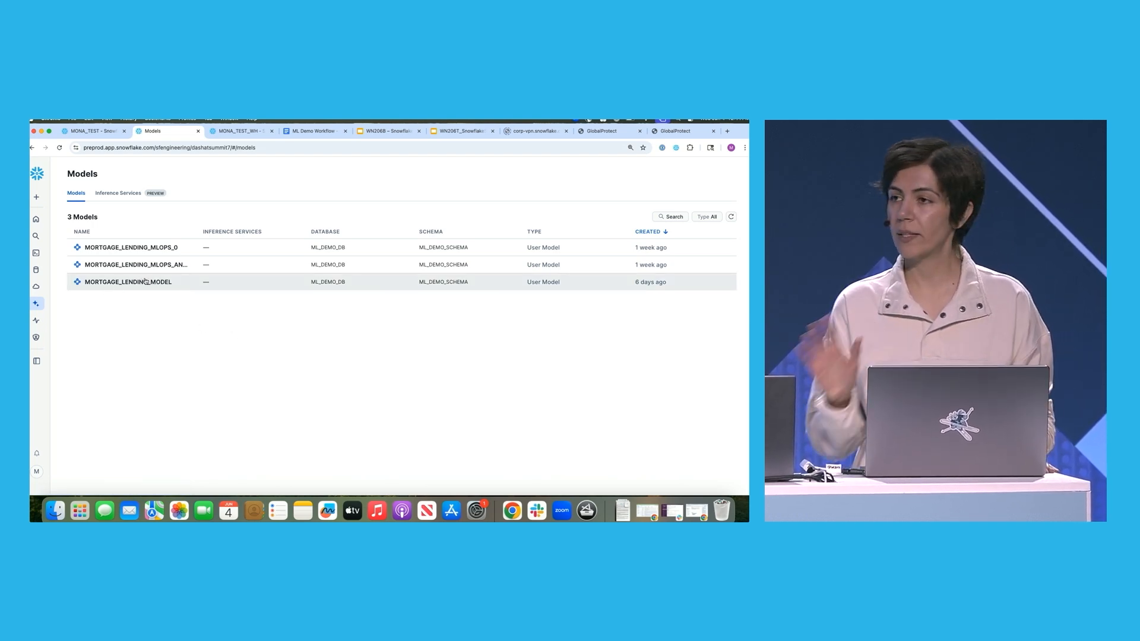
Step: Open MORTGAGE_LENDING_MODEL and its MORTGAGE_LENDING_MODEL_MONITOR_PROD dashboard
click(128, 281)
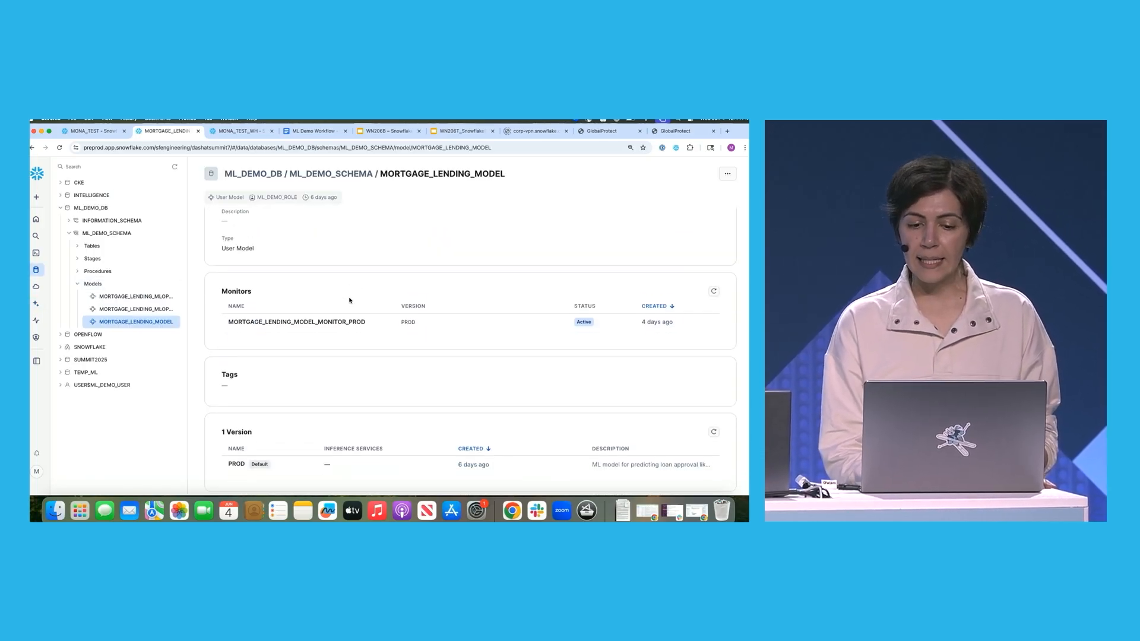
scroll(down, 3)
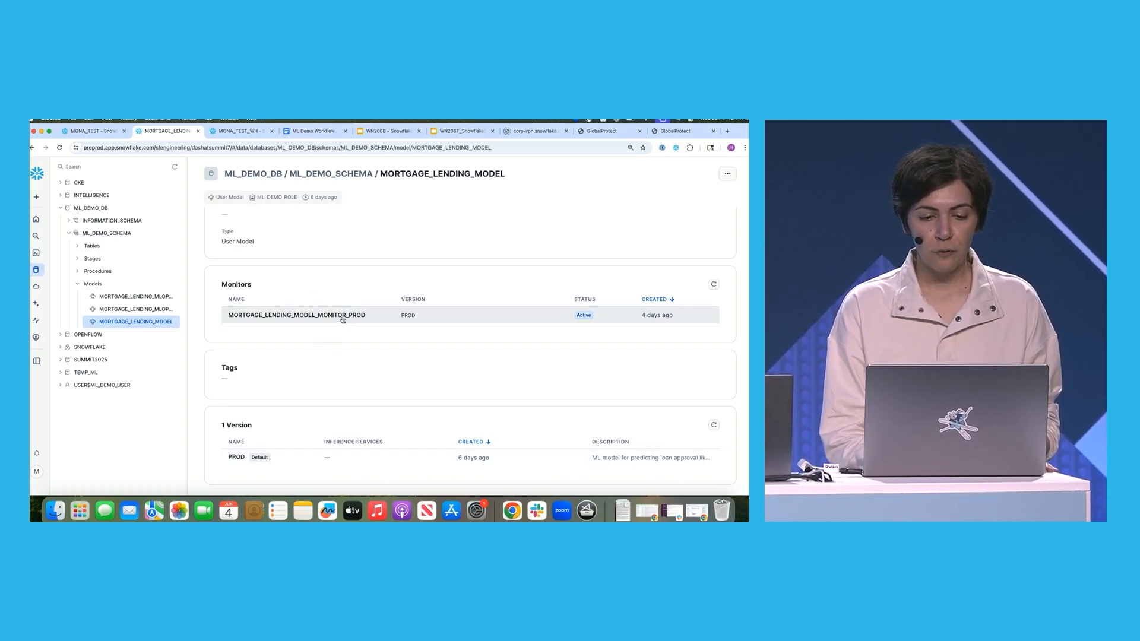
click(296, 315)
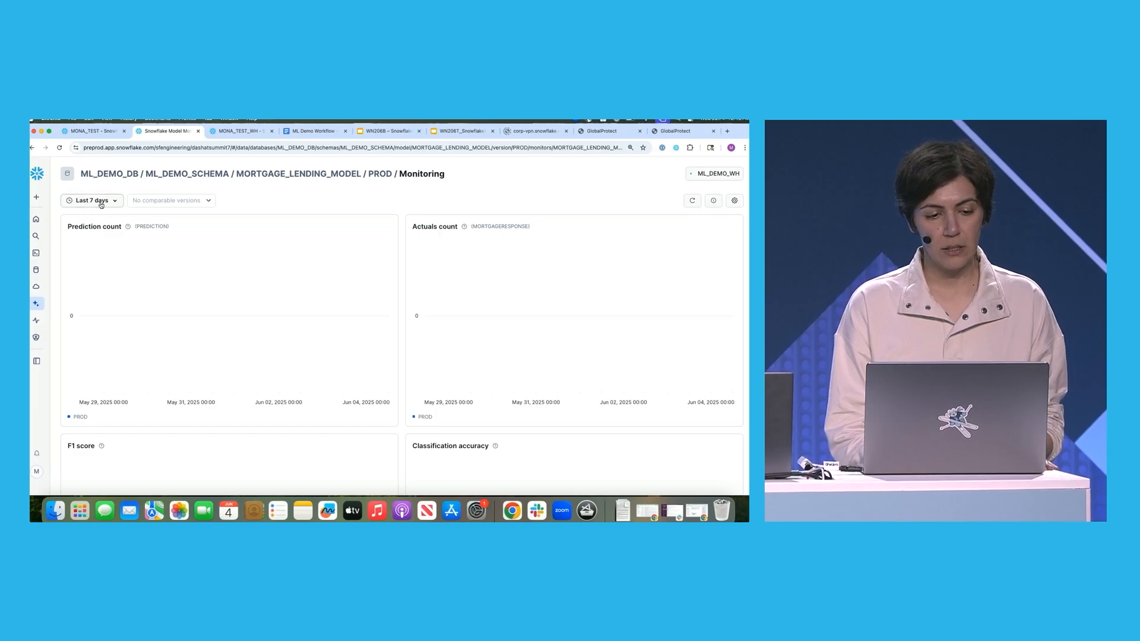
Step: Set the PROD monitor to Last 3 months and review prediction count, F1, accuracy, precision, recall charts
click(91, 200)
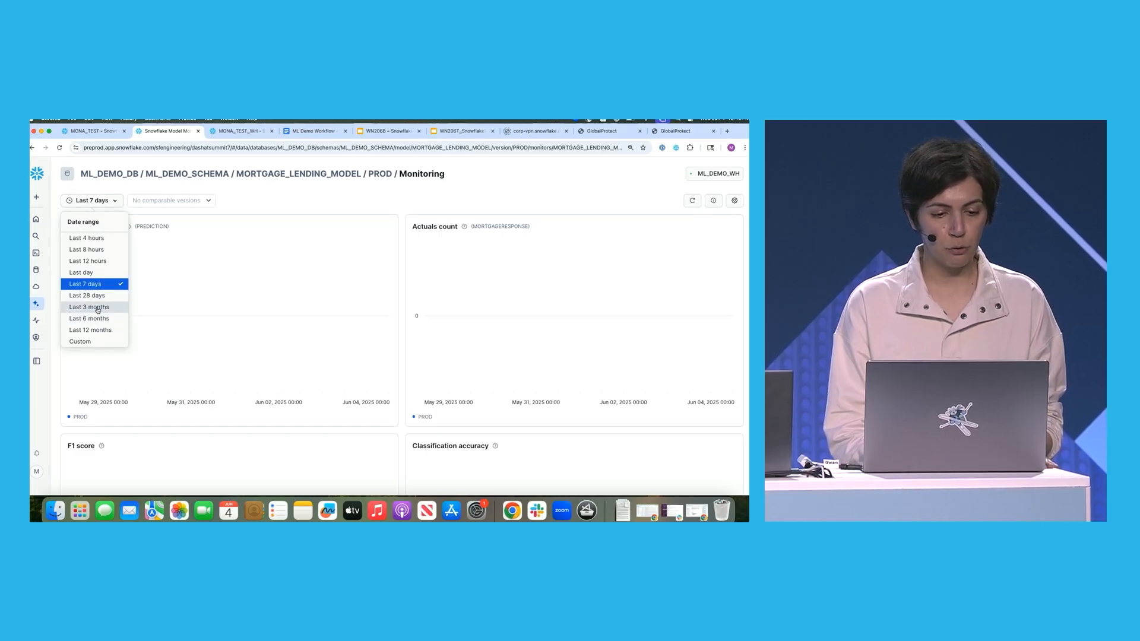
click(89, 306)
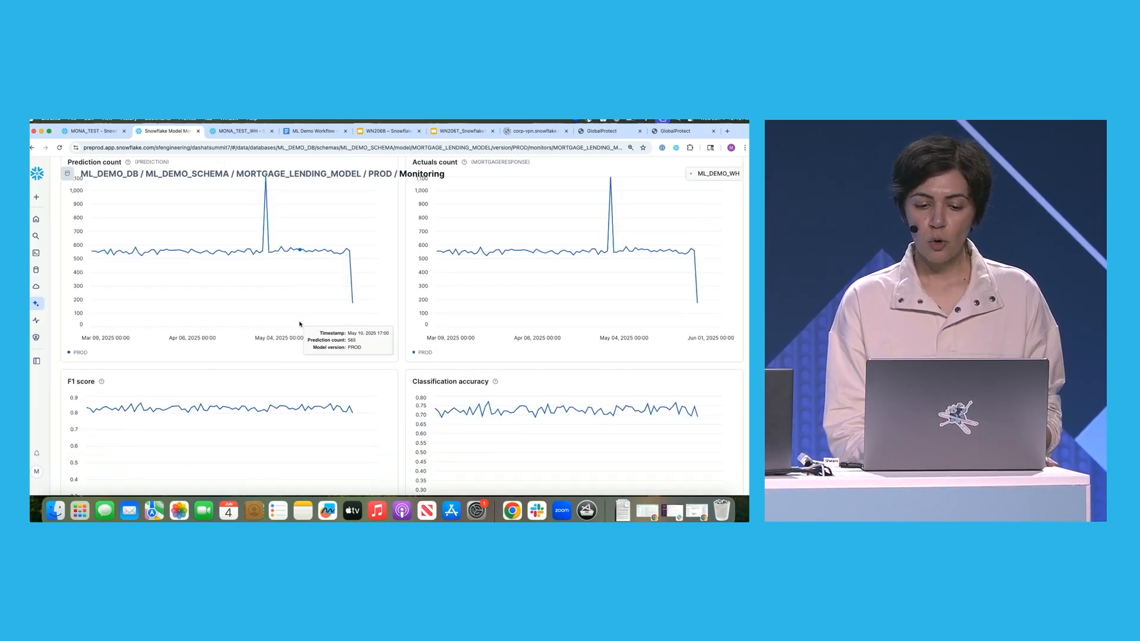
scroll(down, 3)
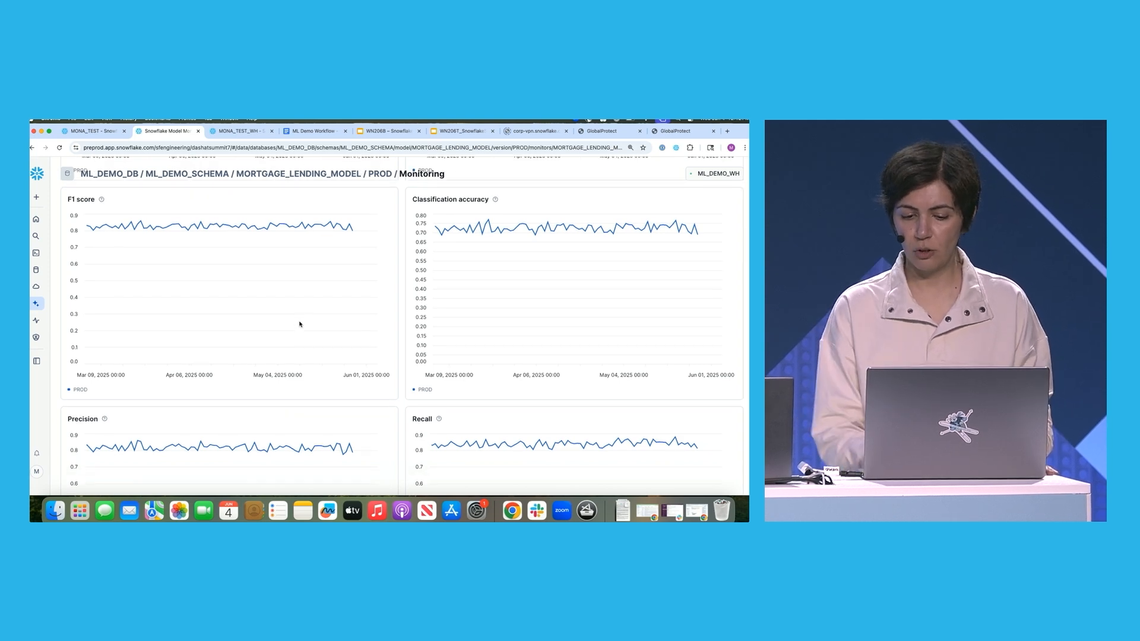
scroll(down, 3)
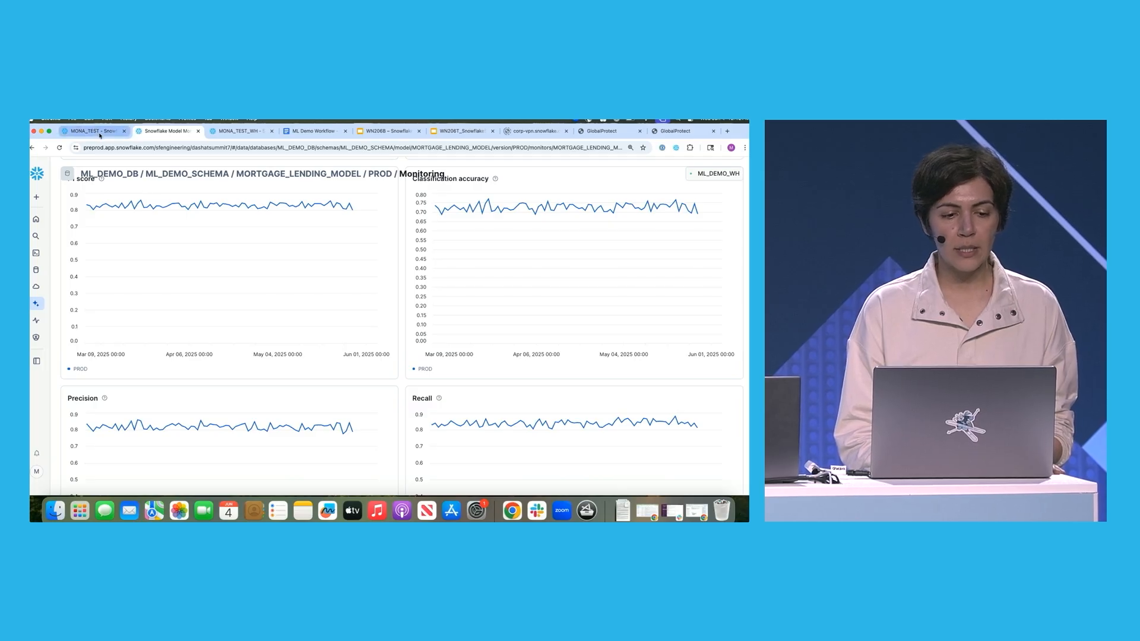
click(89, 131)
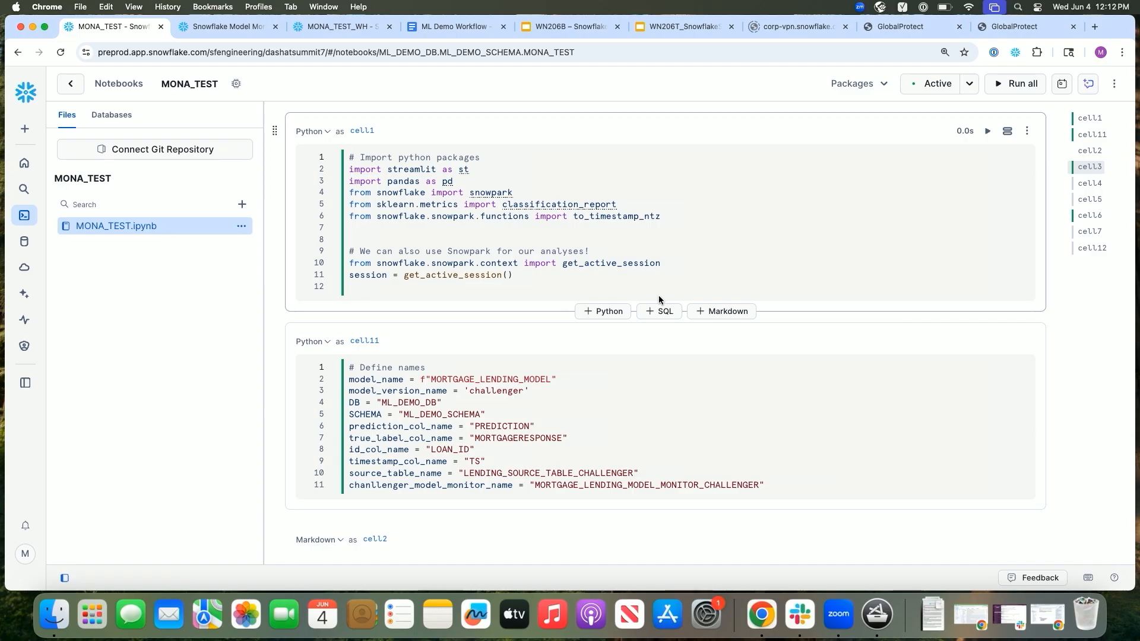
mouse_move(882, 258)
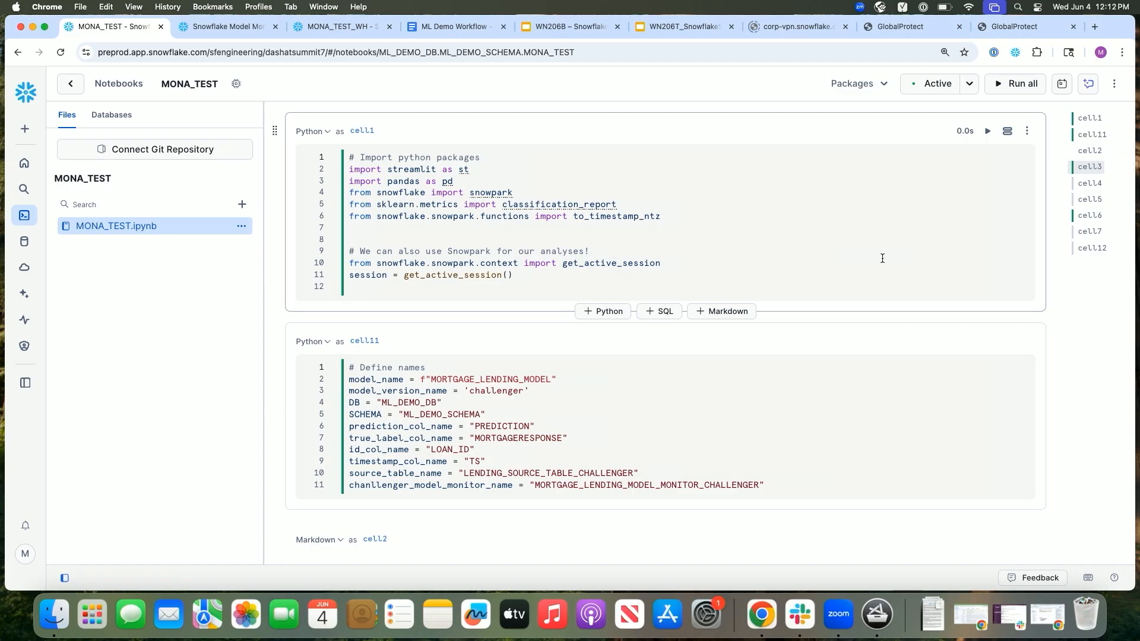
mouse_move(935, 232)
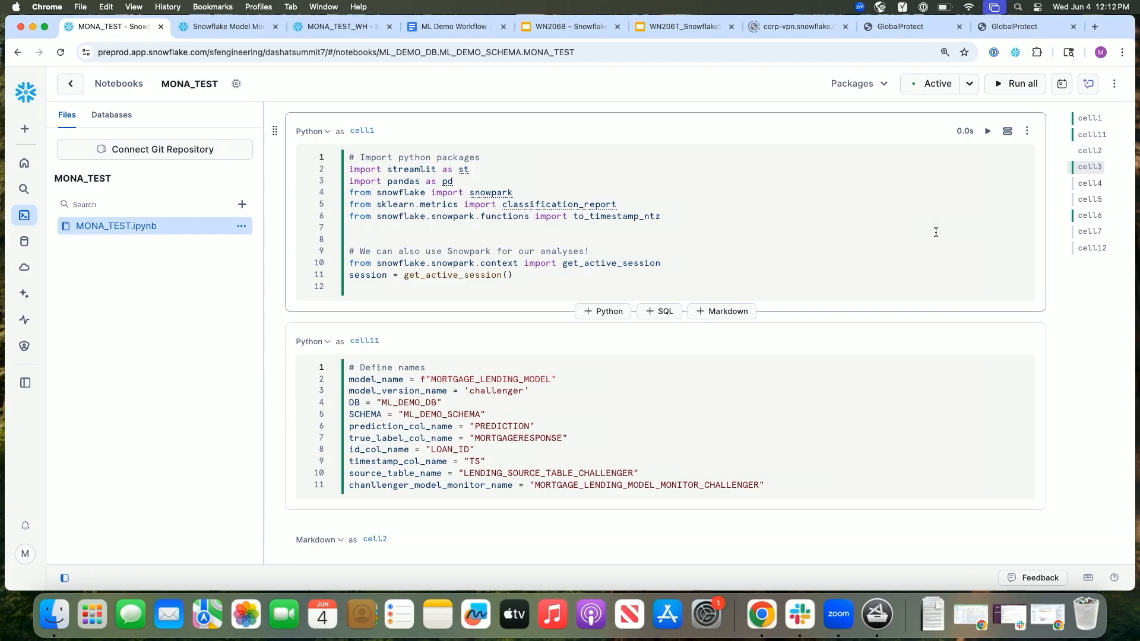
mouse_move(908, 240)
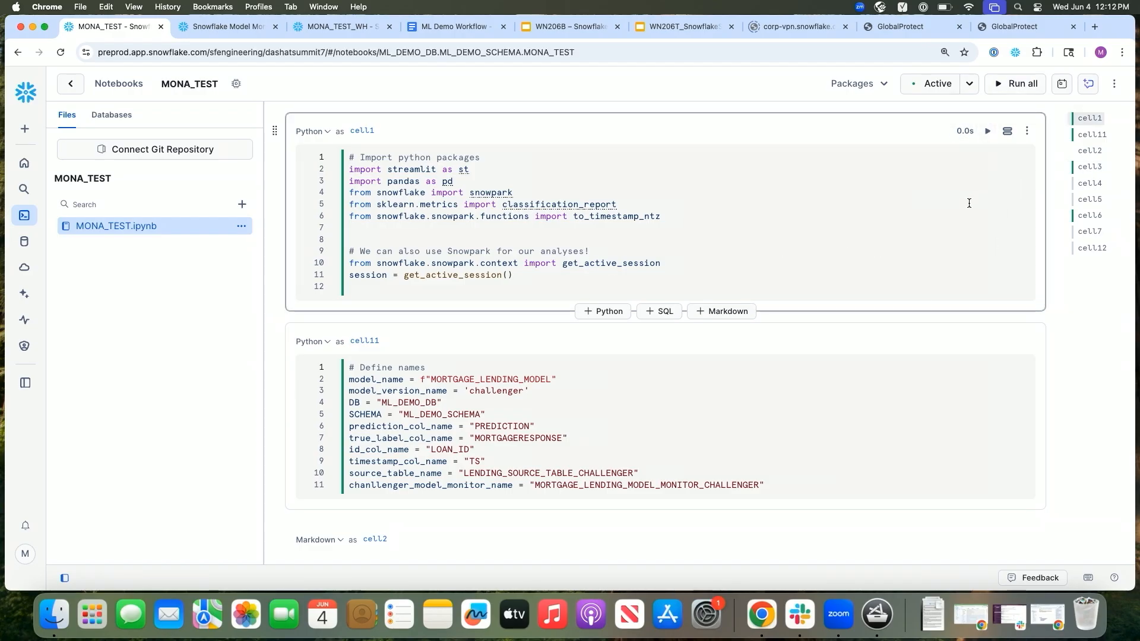
Step: Run the MONA_TEST cleanup cell to drop the old challenger version, monitor and source table
scroll(down, 3)
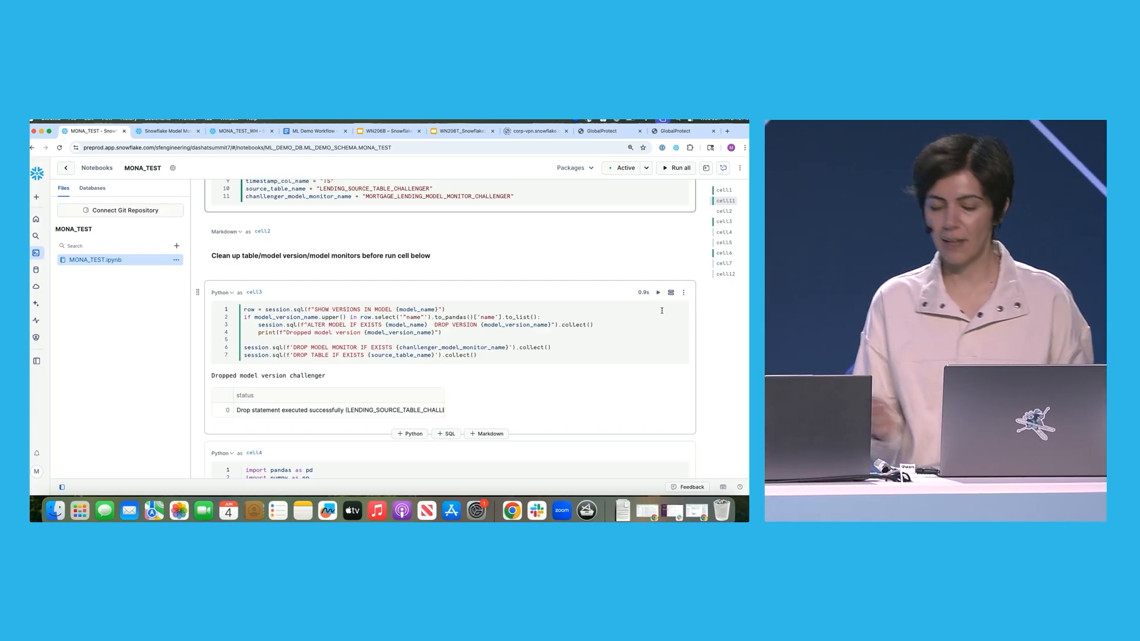
click(657, 292)
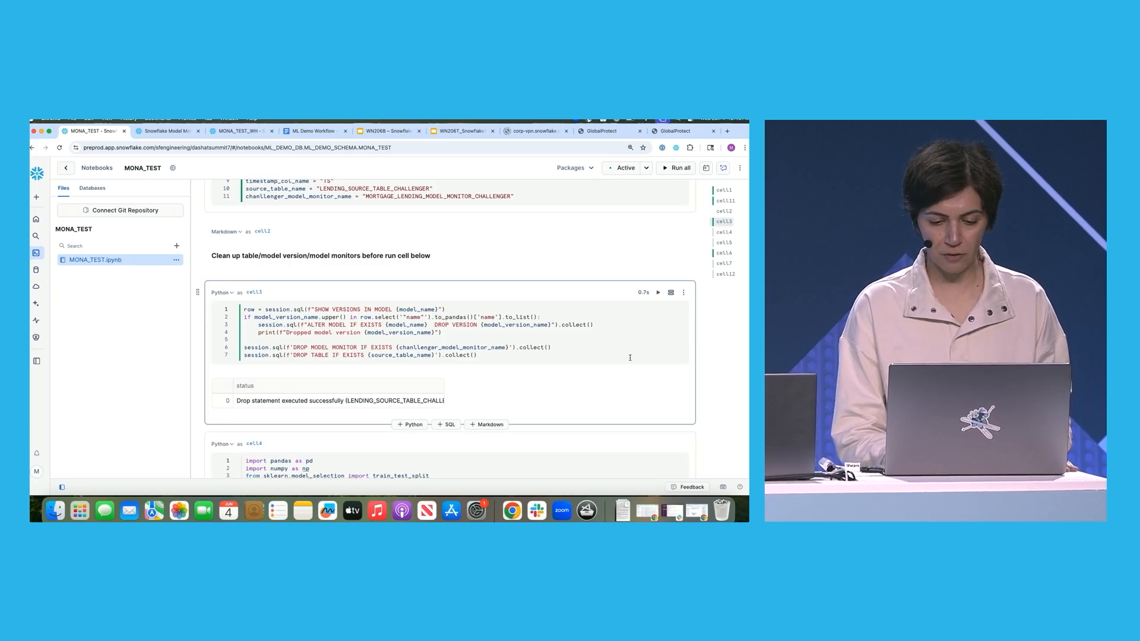
scroll(down, 3)
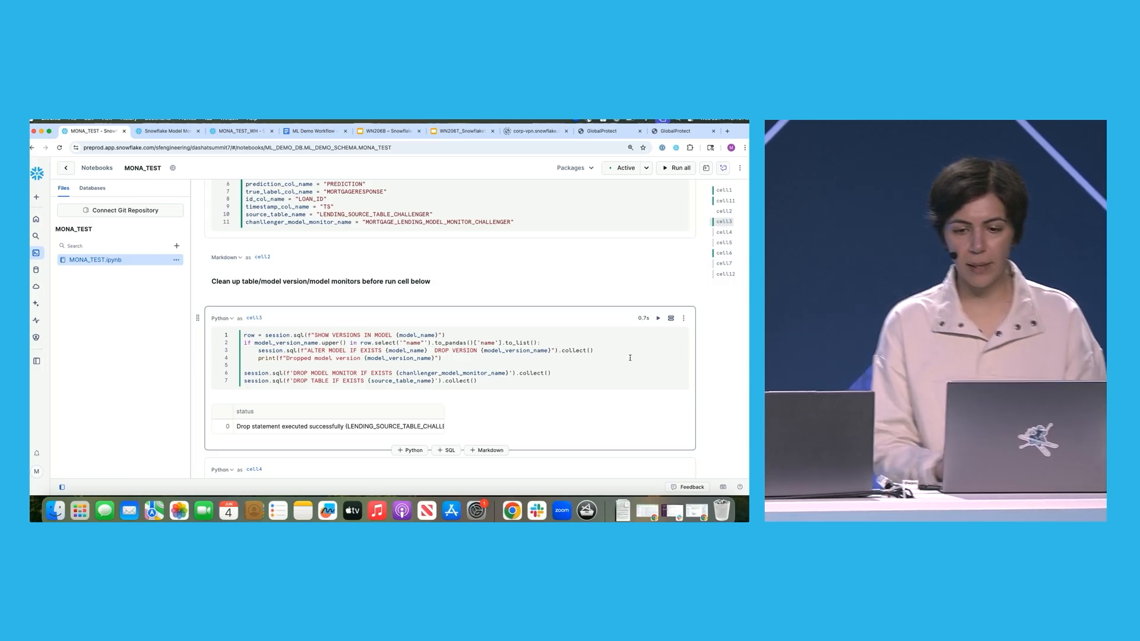
mouse_move(722, 167)
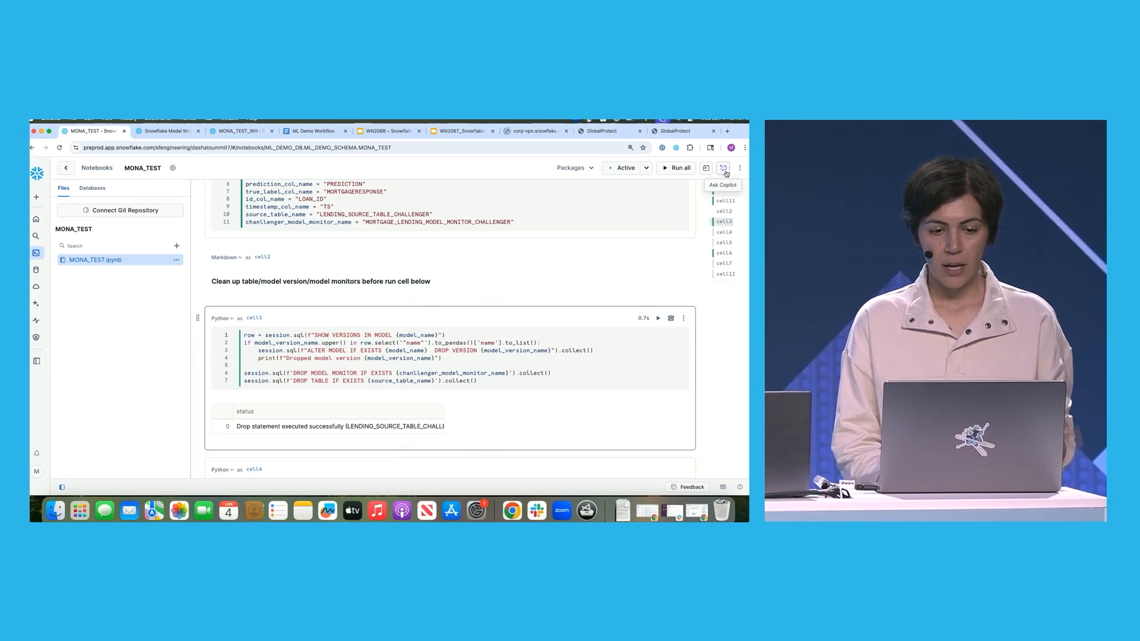
Step: Draft a Data Science Agent prompt for a loan approve/deny model reporting metrics in pandas
click(722, 168)
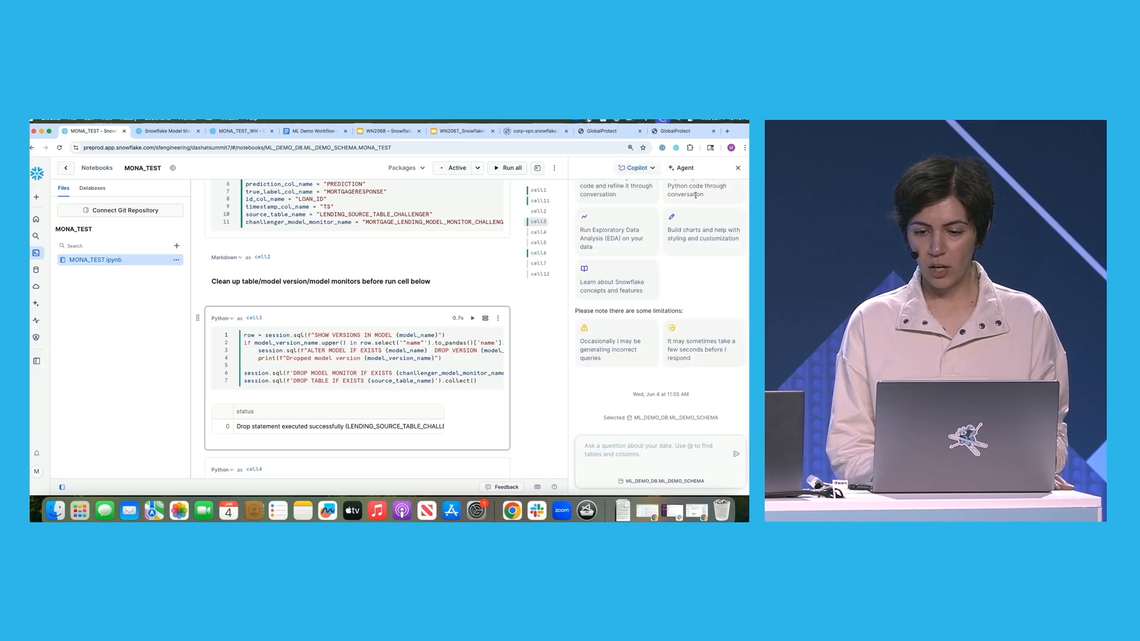
click(681, 168)
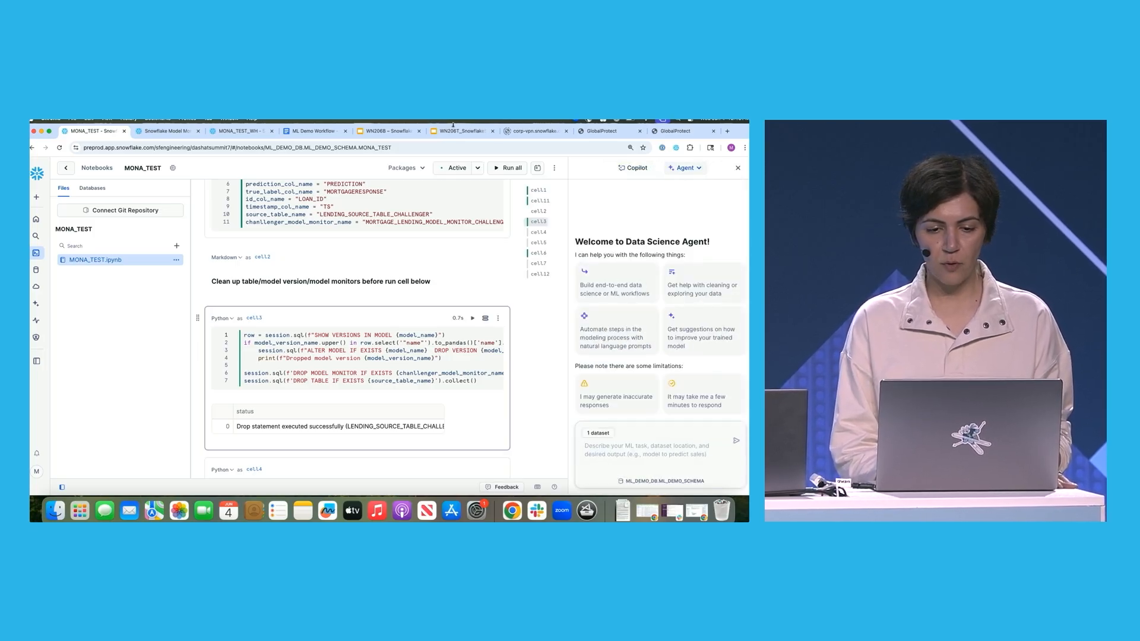
click(314, 131)
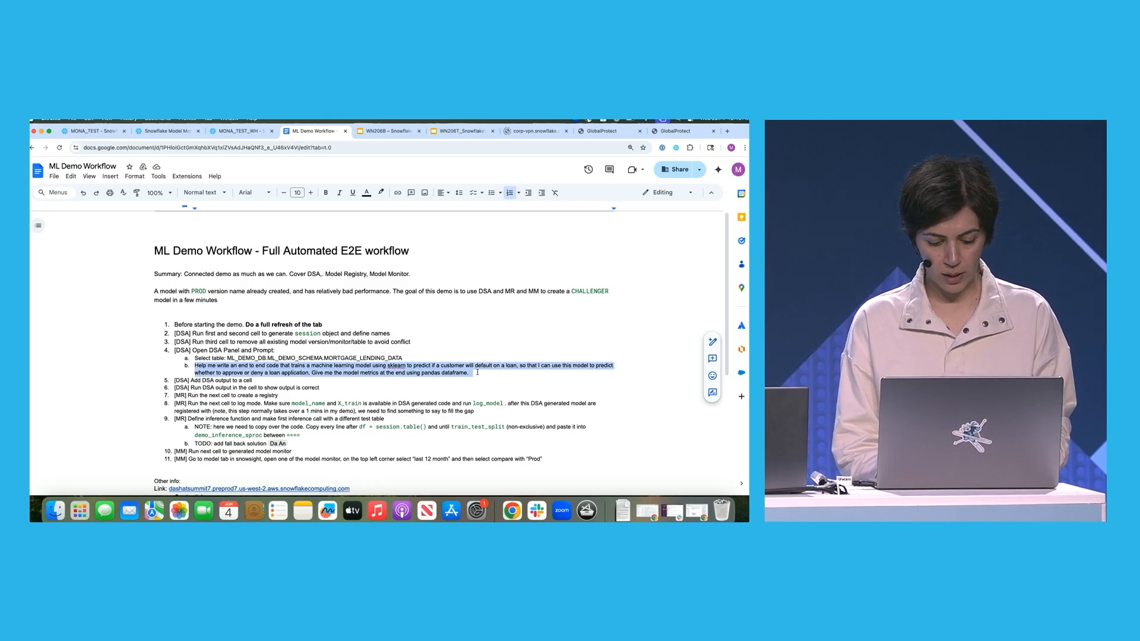
click(89, 131)
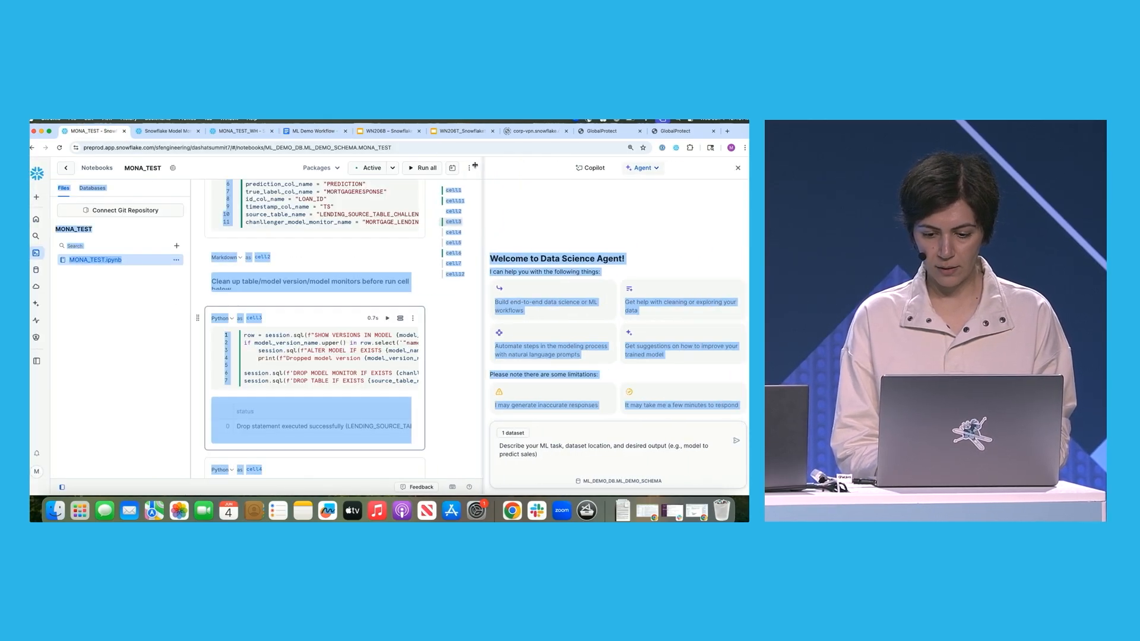
text(whether to approve or deny a loan application. Give me the model metrics at the end using pandas dataframe.)
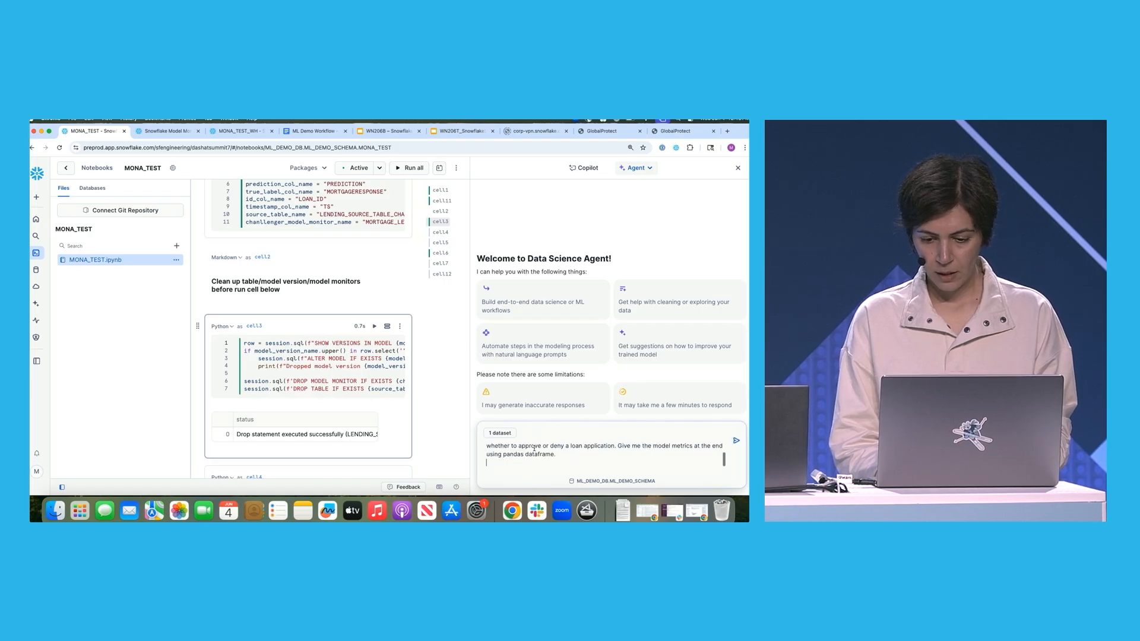
Step: Submit the loan-approval request and wait for the random forest Model Performance Summary
click(736, 440)
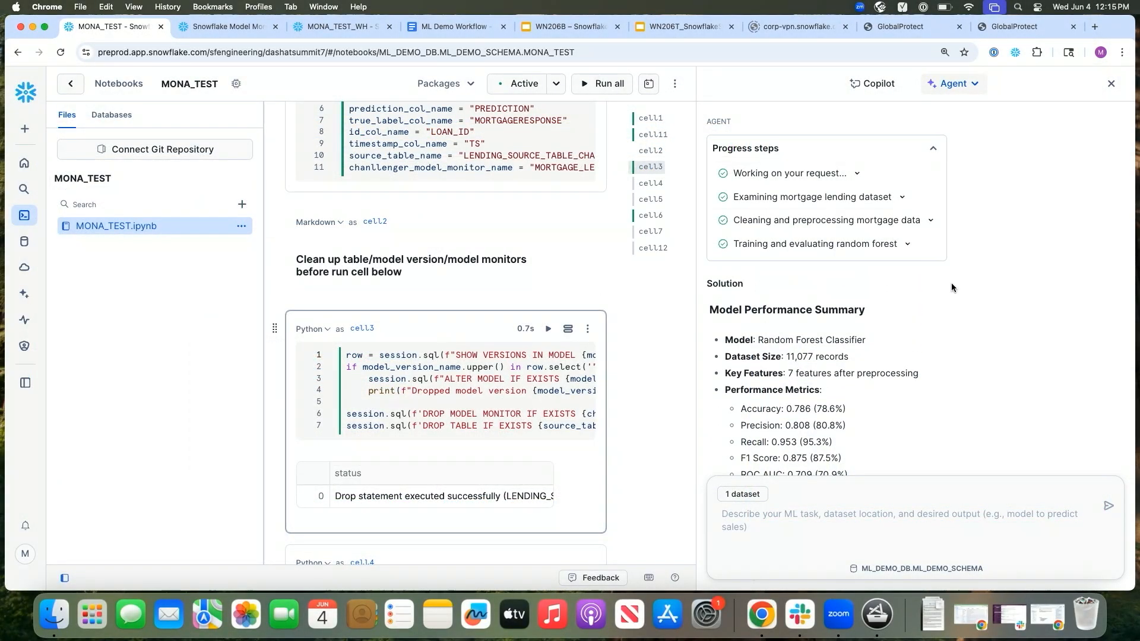
scroll(down, 3)
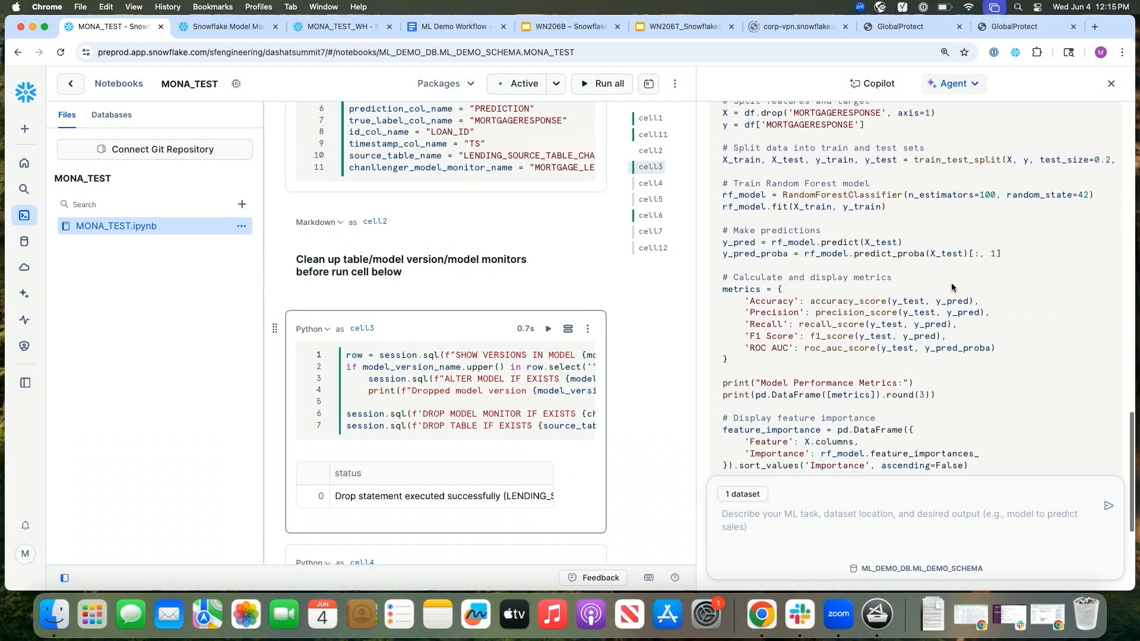
scroll(down, 3)
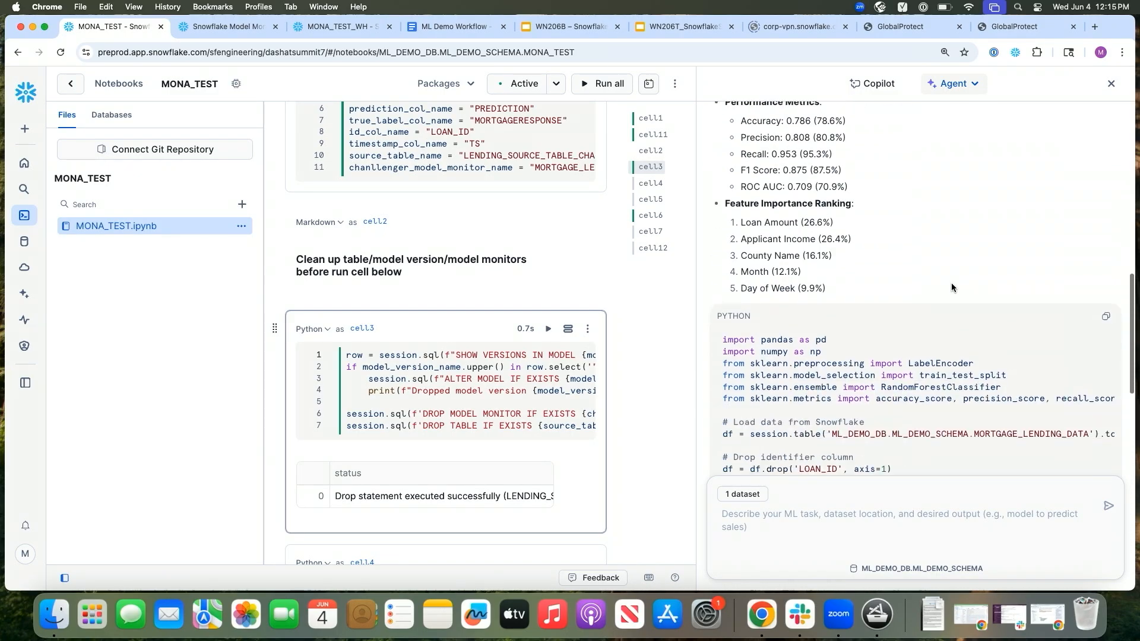
scroll(down, 3)
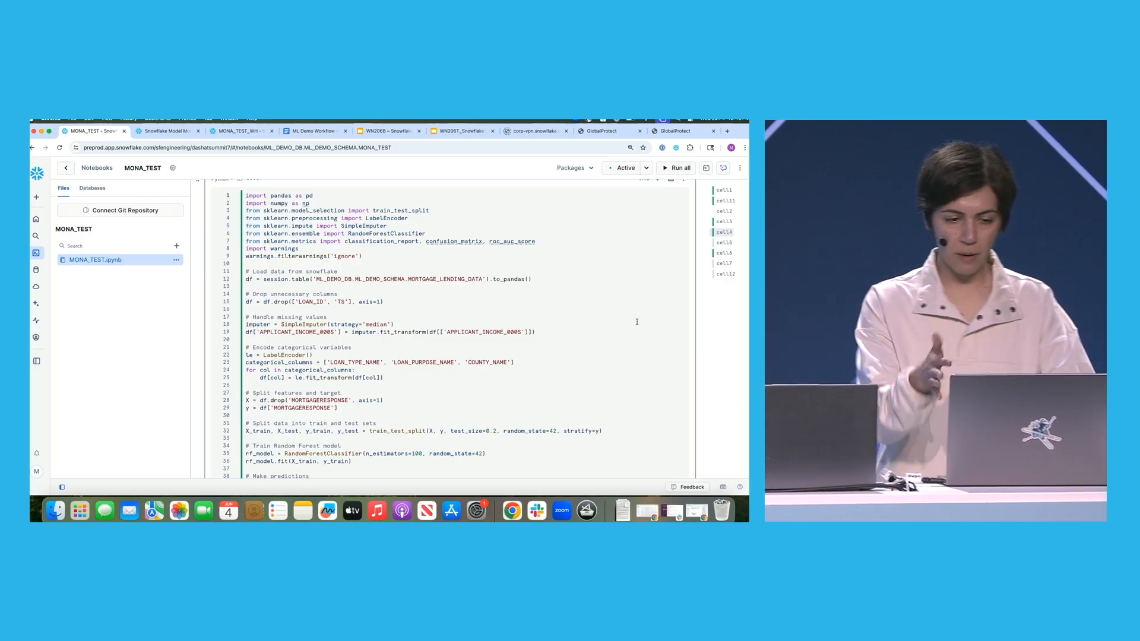
scroll(down, 3)
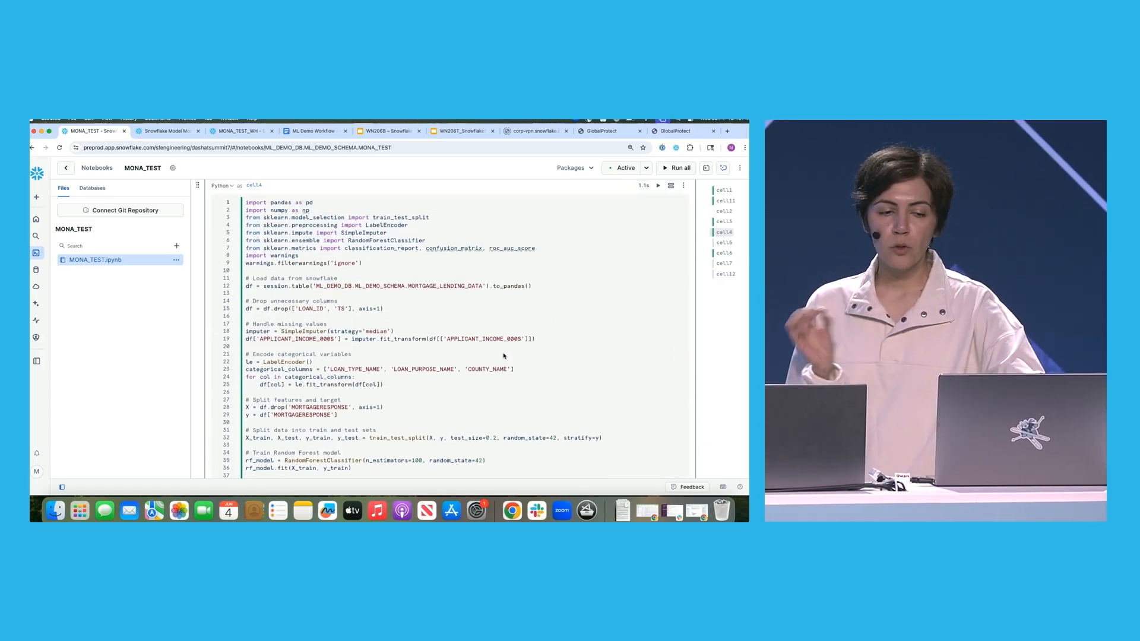
scroll(down, 3)
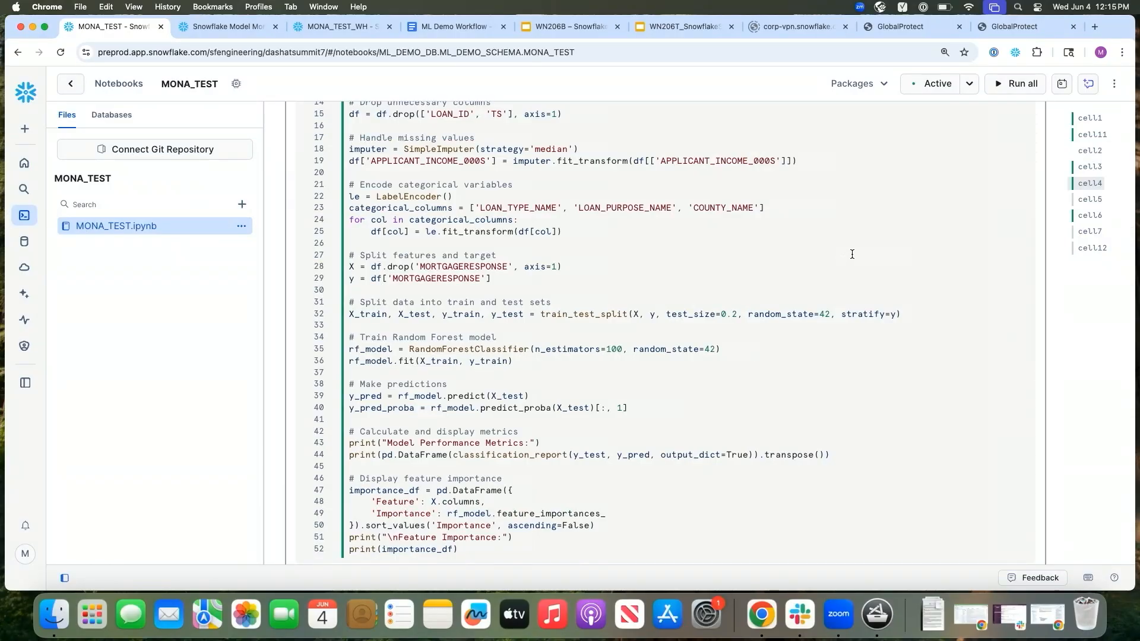
click(1088, 84)
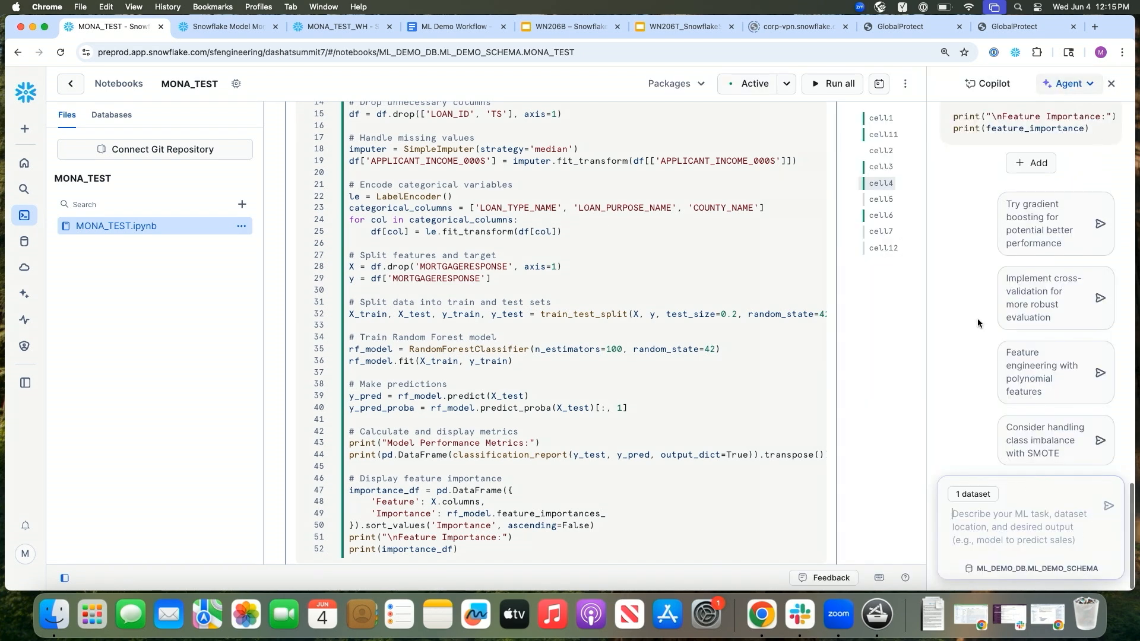
mouse_move(927, 83)
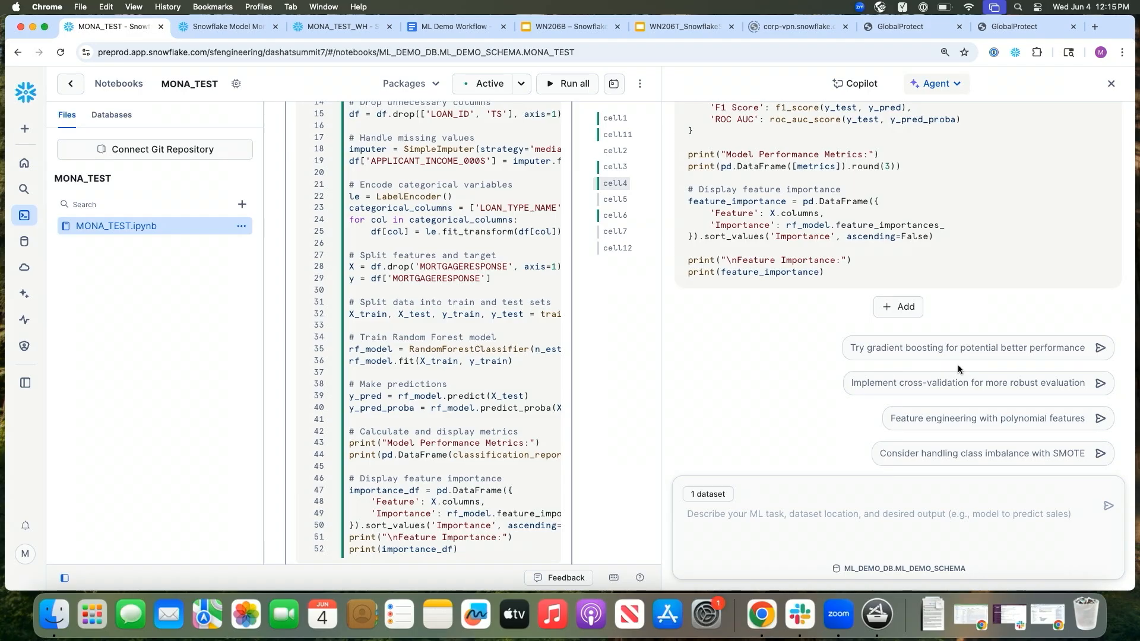
click(1111, 83)
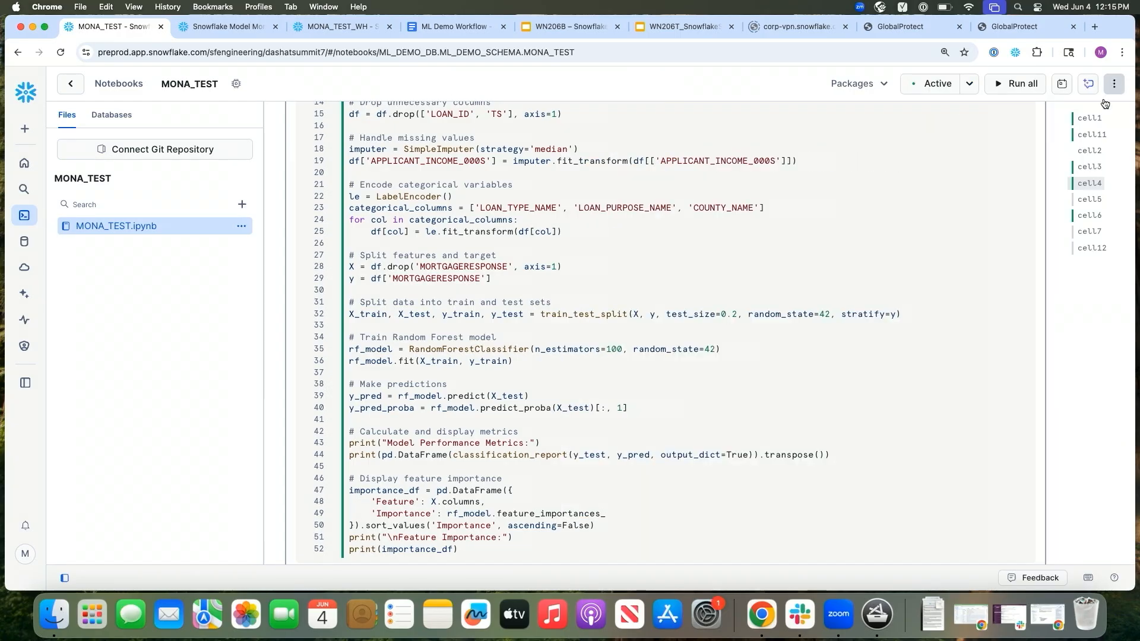
scroll(down, 3)
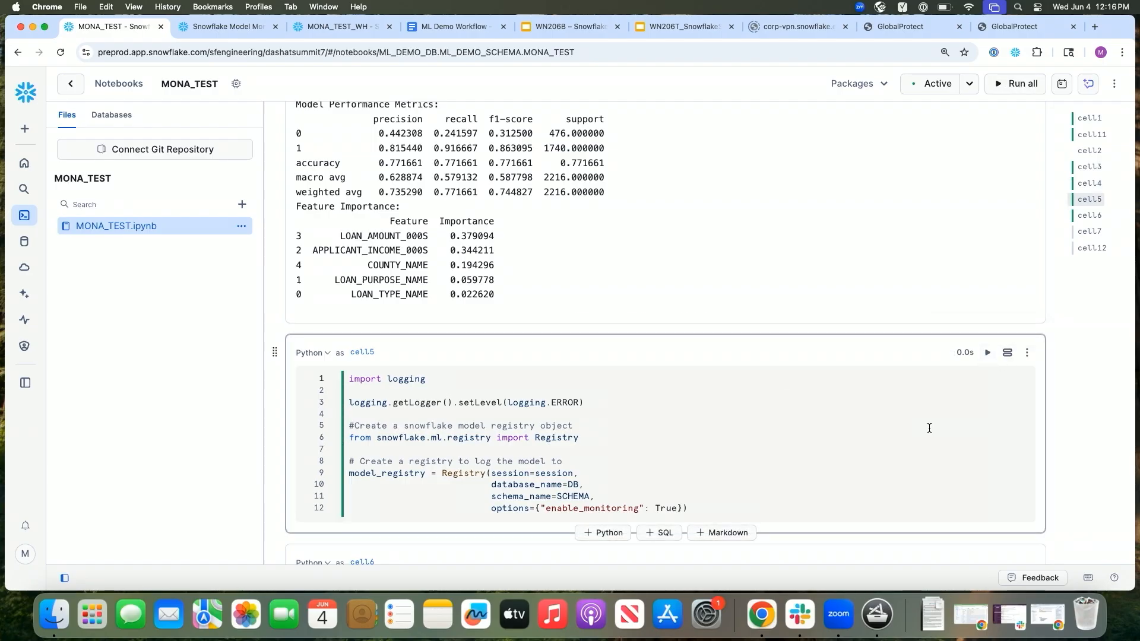
Step: Run cell6 to log MORTGAGE_LENDING_MODEL version challenger, then view ML_DEMO_SCHEMA's models list
scroll(down, 3)
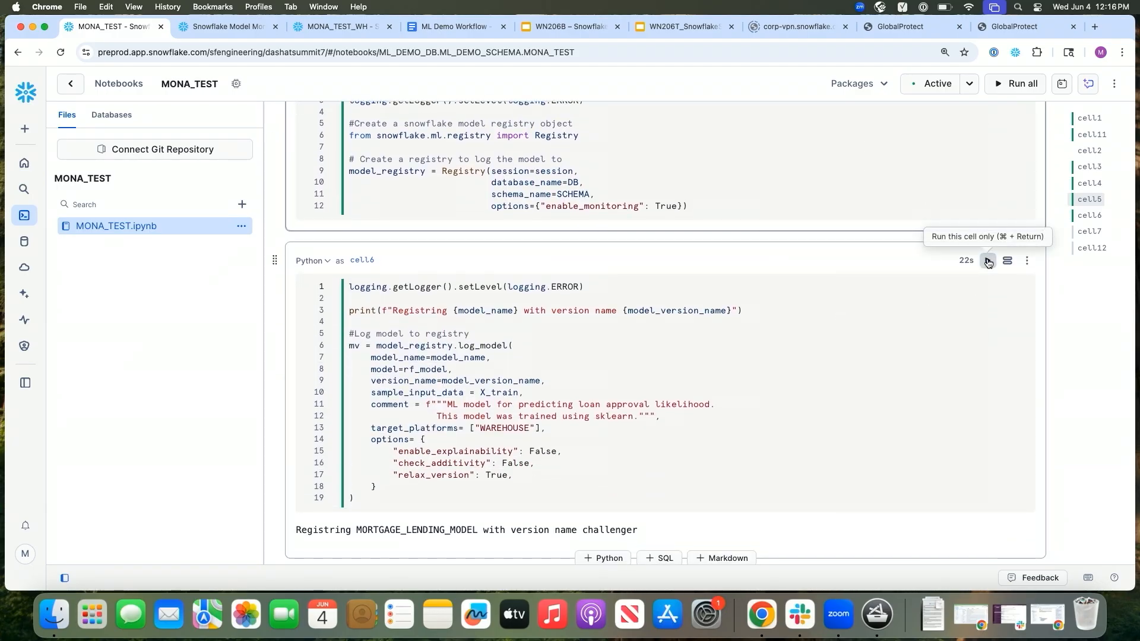
click(987, 261)
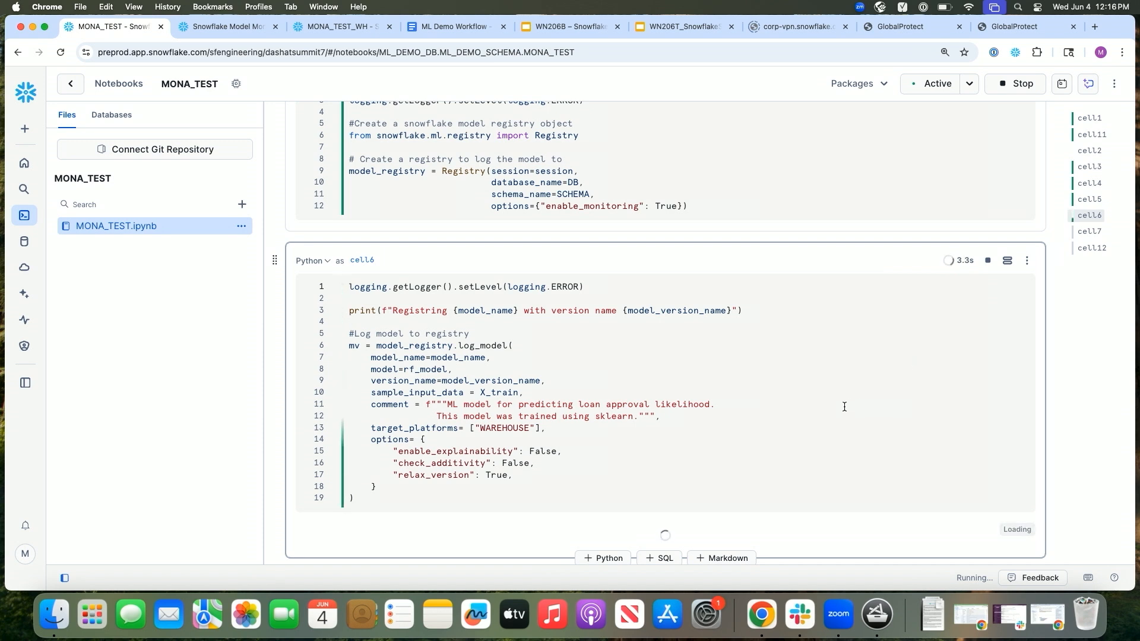
mouse_move(562, 390)
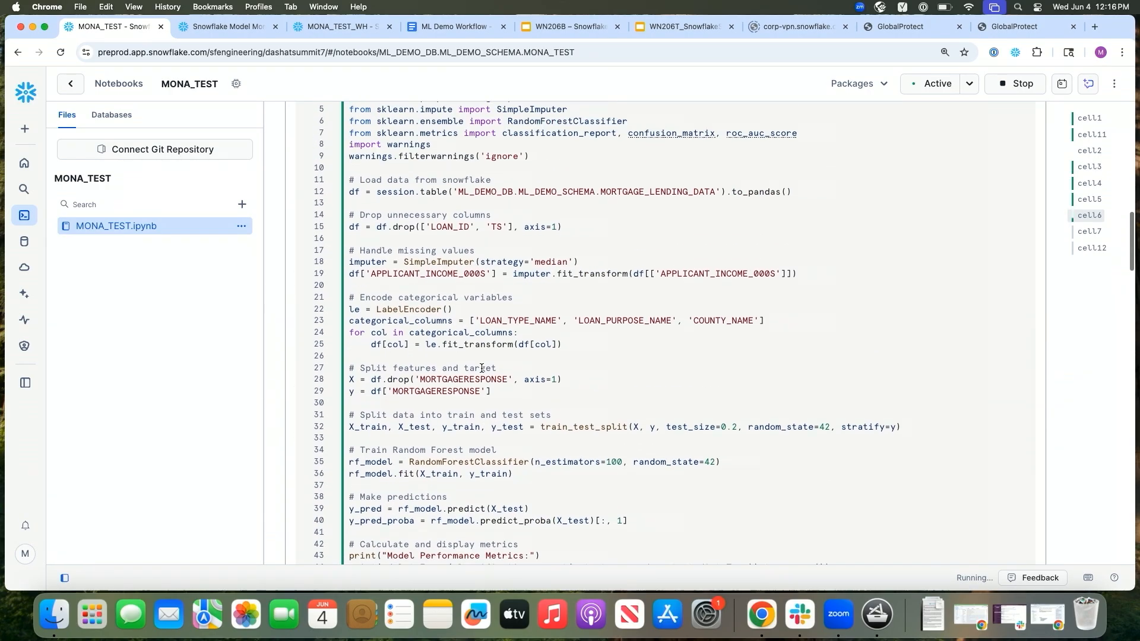
scroll(down, 3)
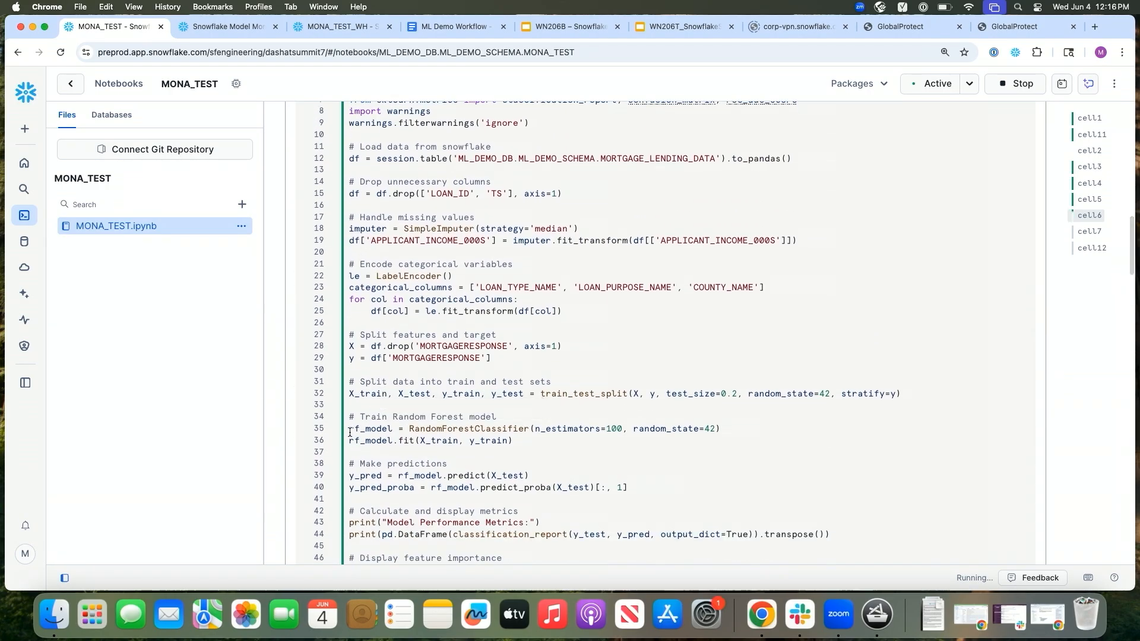
scroll(down, 3)
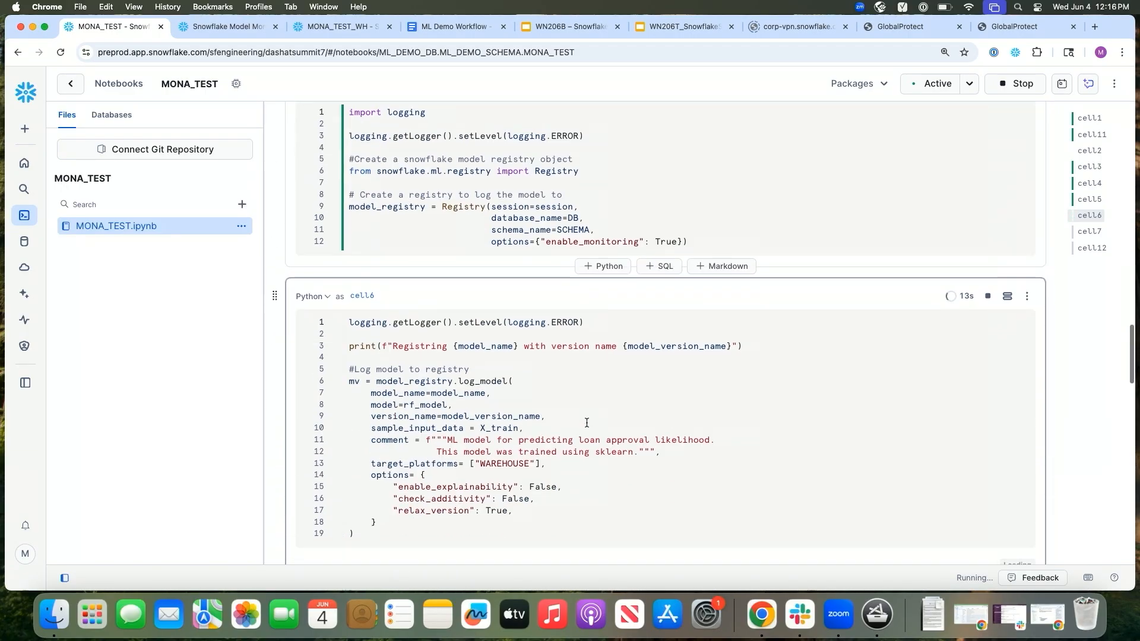
scroll(down, 3)
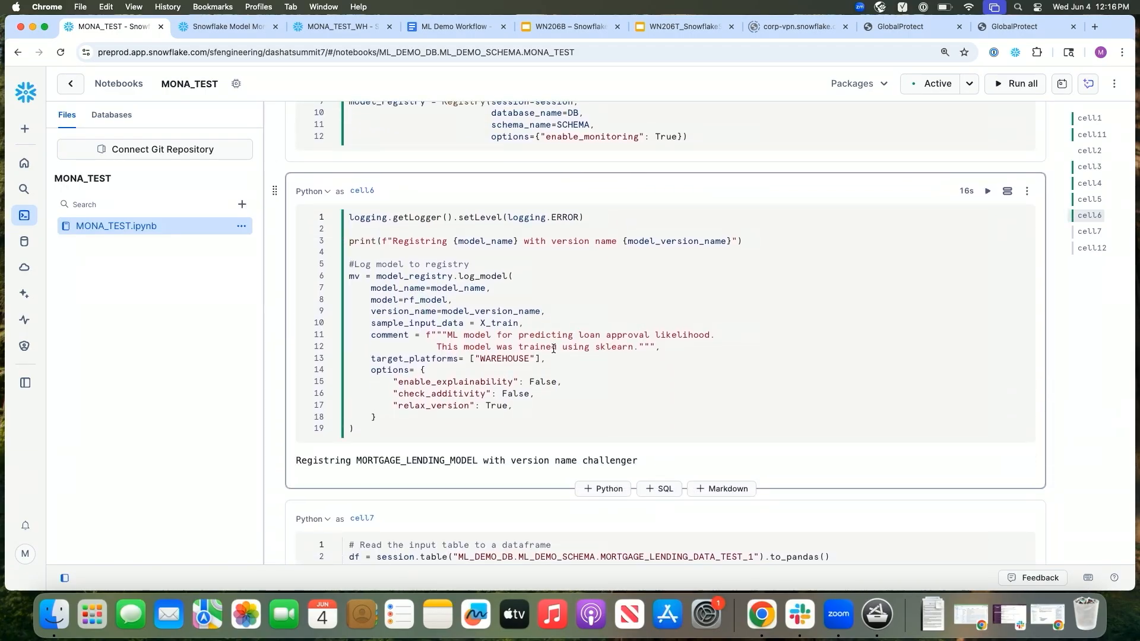
mouse_move(606, 298)
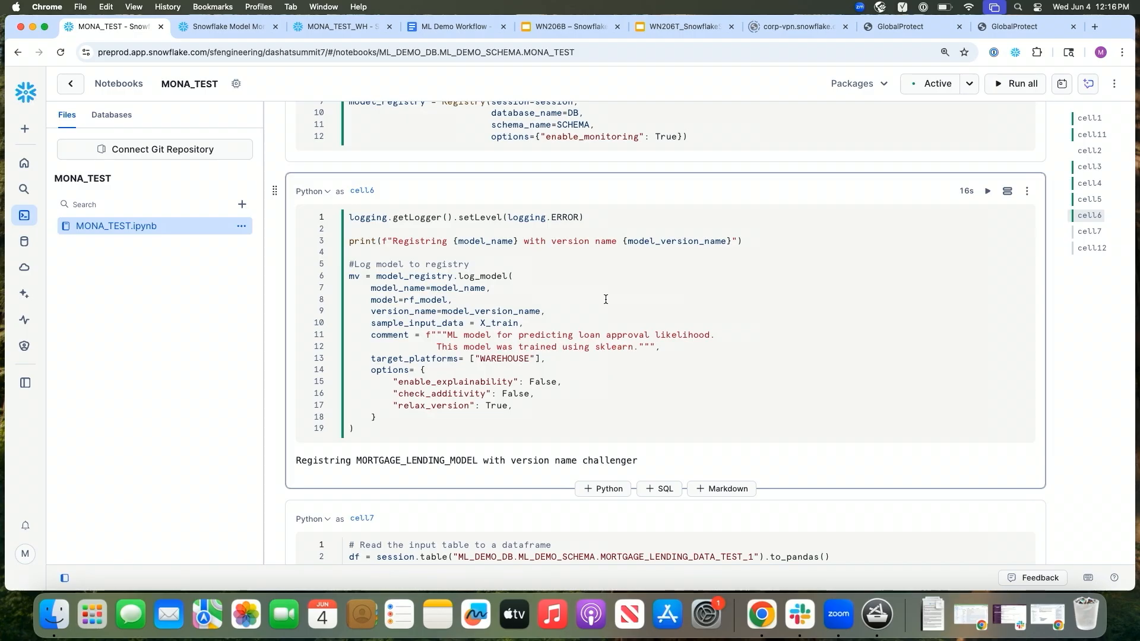
click(220, 26)
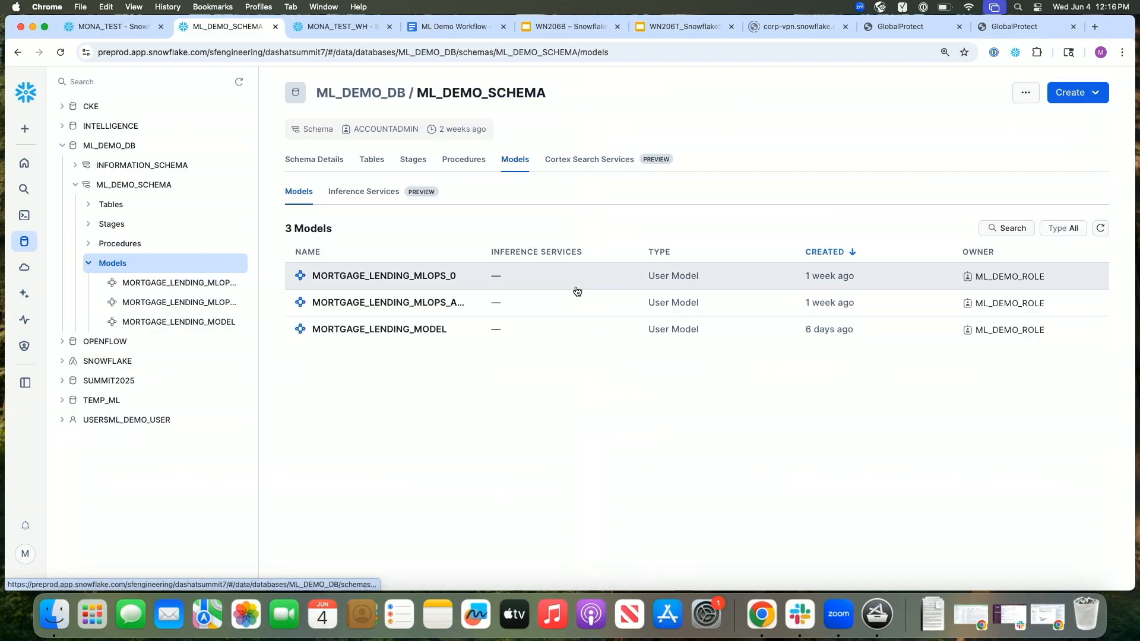
Step: Check that MORTGAGE_LENDING_MODEL's Versions section shows CHALLENGER beside PROD
click(379, 328)
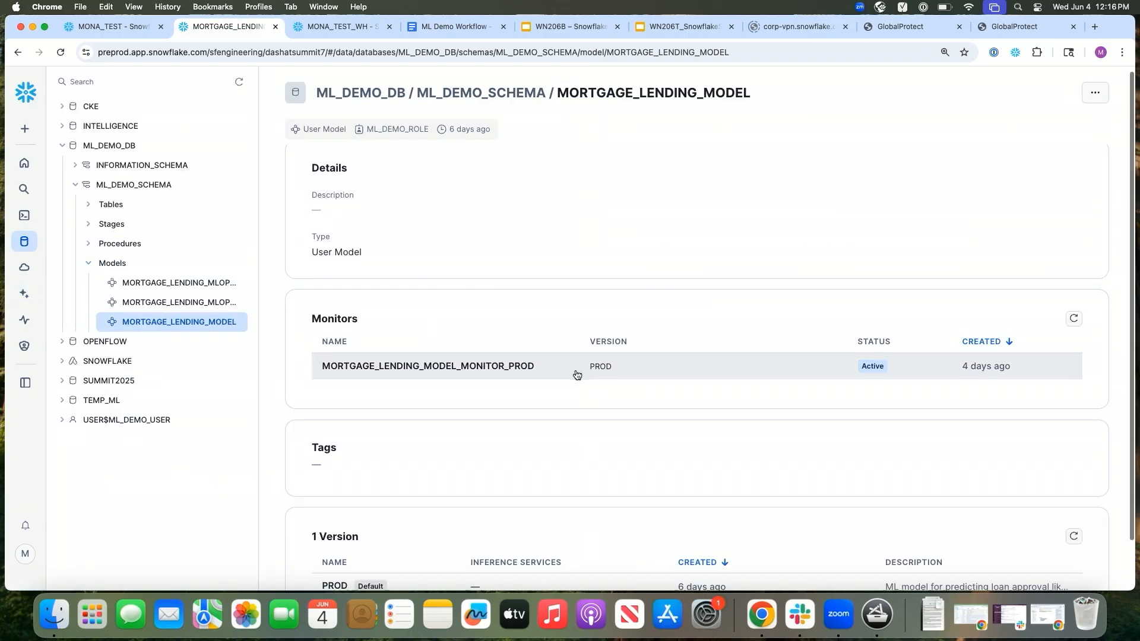
scroll(down, 3)
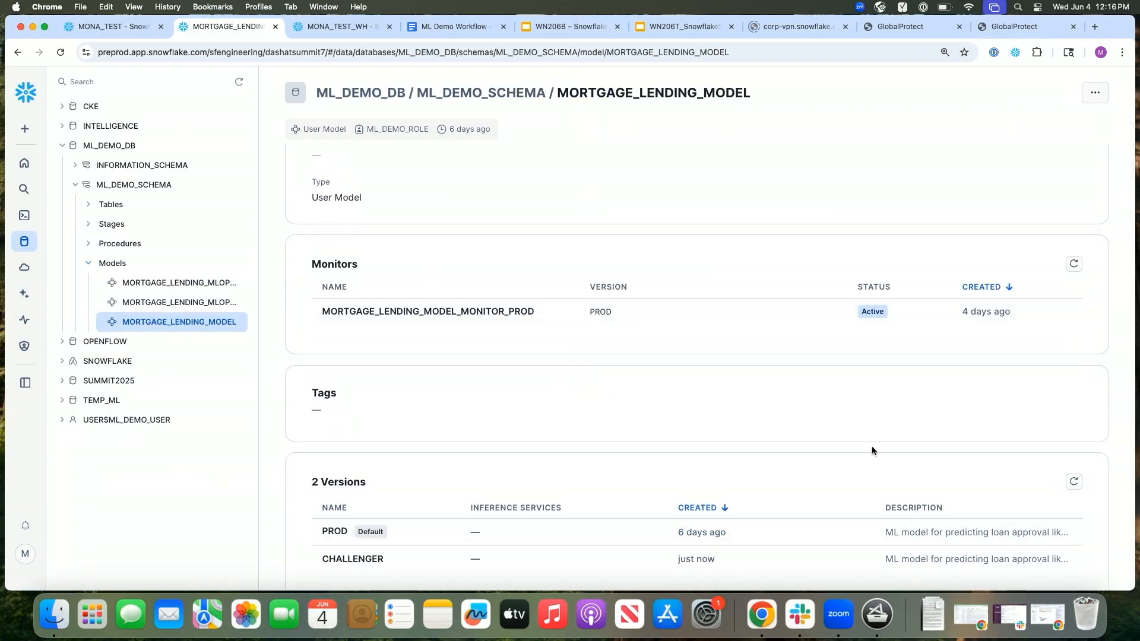
scroll(down, 3)
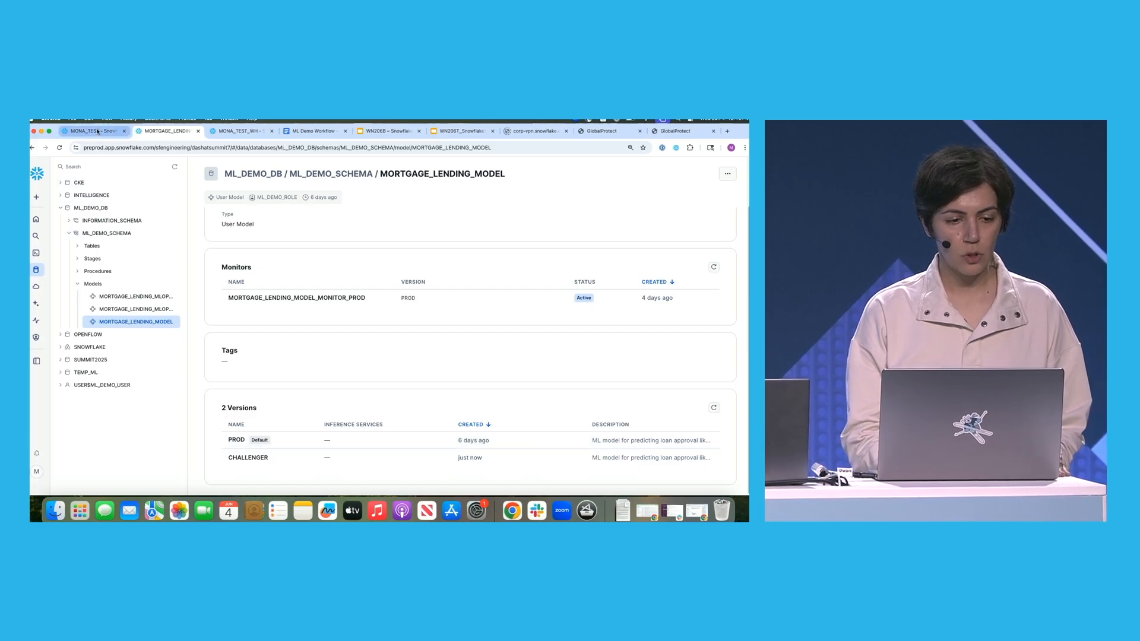
click(83, 131)
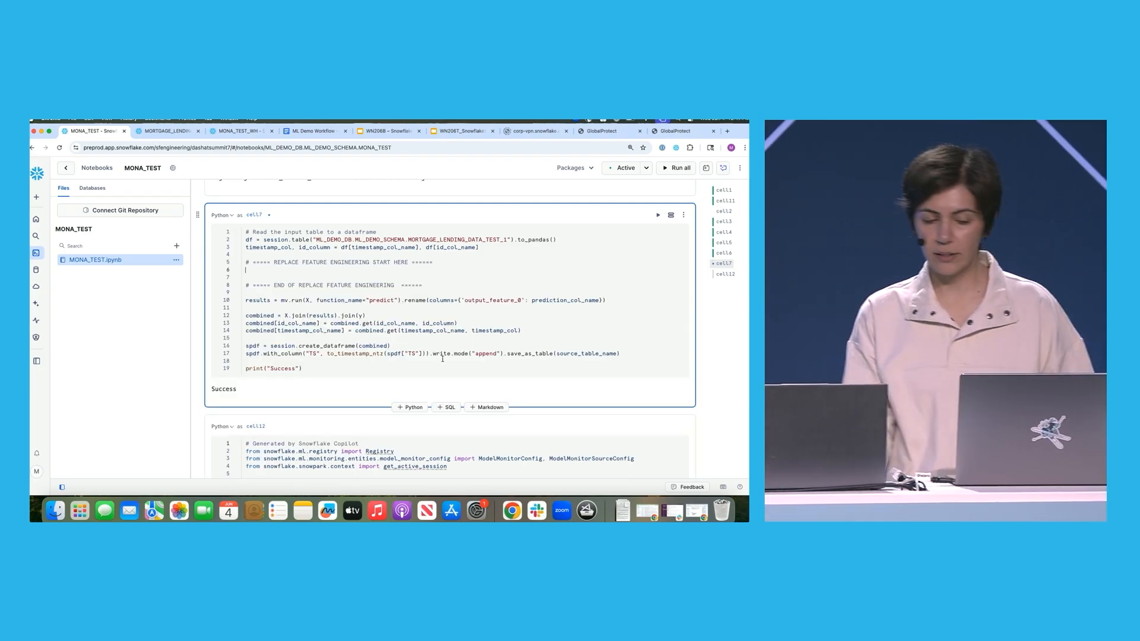
Step: Add cell6's drop, impute, encode and split lines between cell7's REPLACE FEATURE ENGINEERING markers
scroll(down, 3)
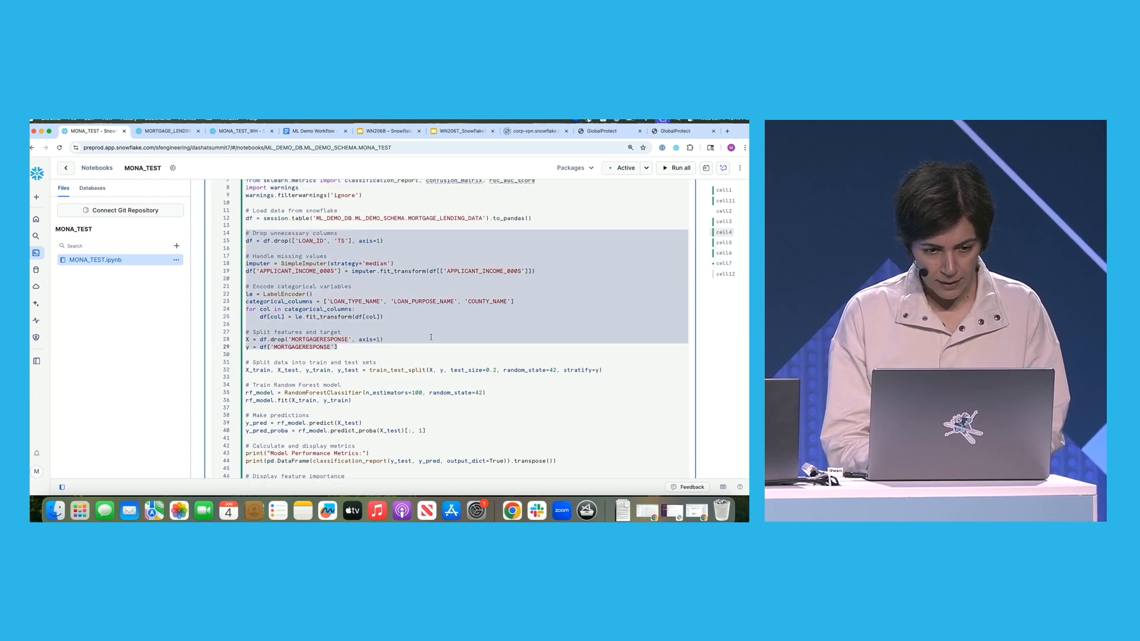
scroll(down, 3)
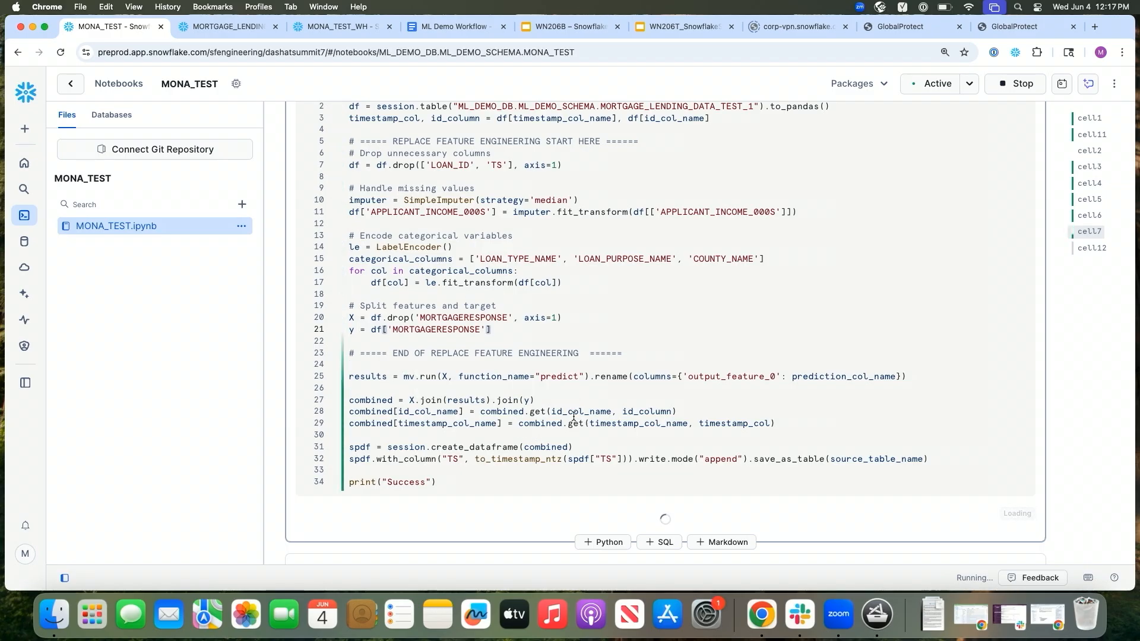
mouse_move(574, 413)
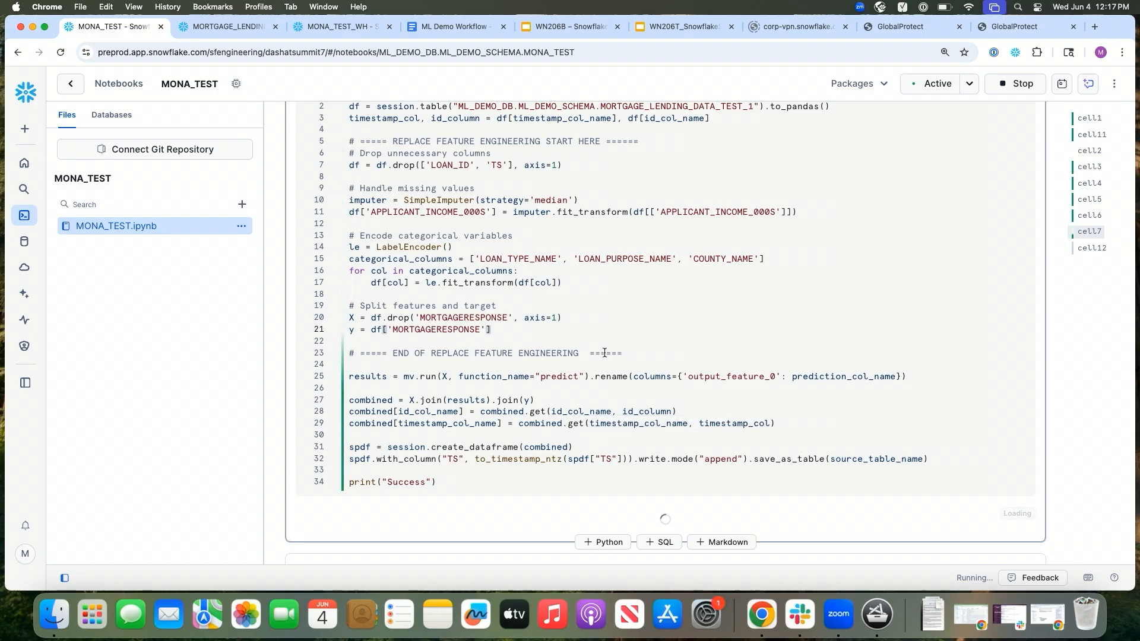
mouse_move(703, 475)
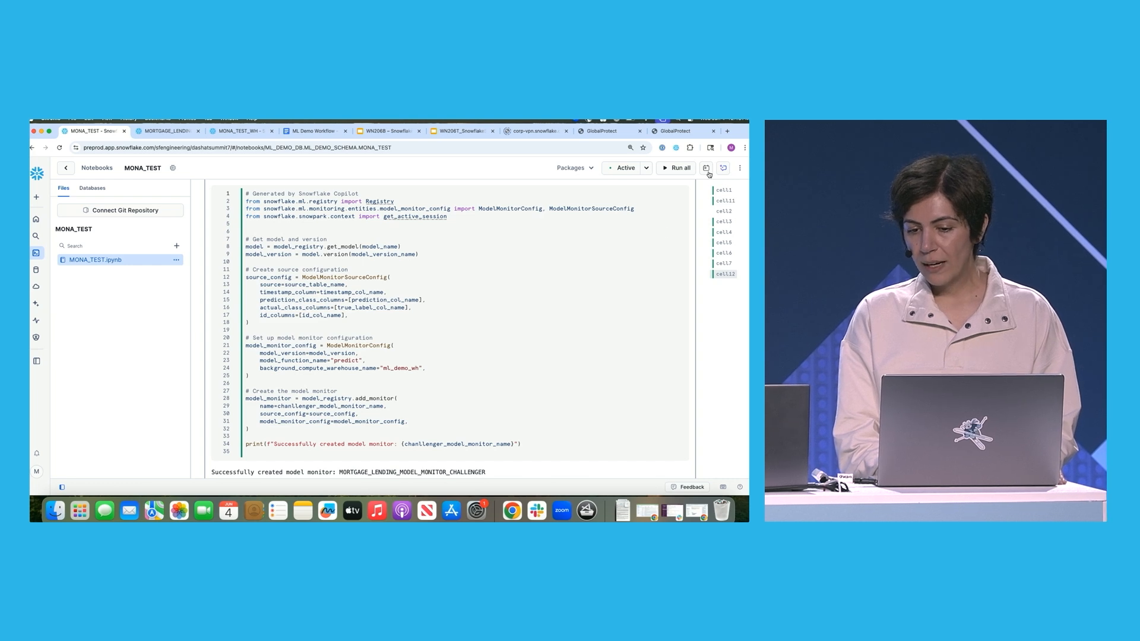
Step: Ask Copilot for model-monitor code built from the cell11 name variables
click(707, 168)
text(create a snowflake model monitor for me. use these)
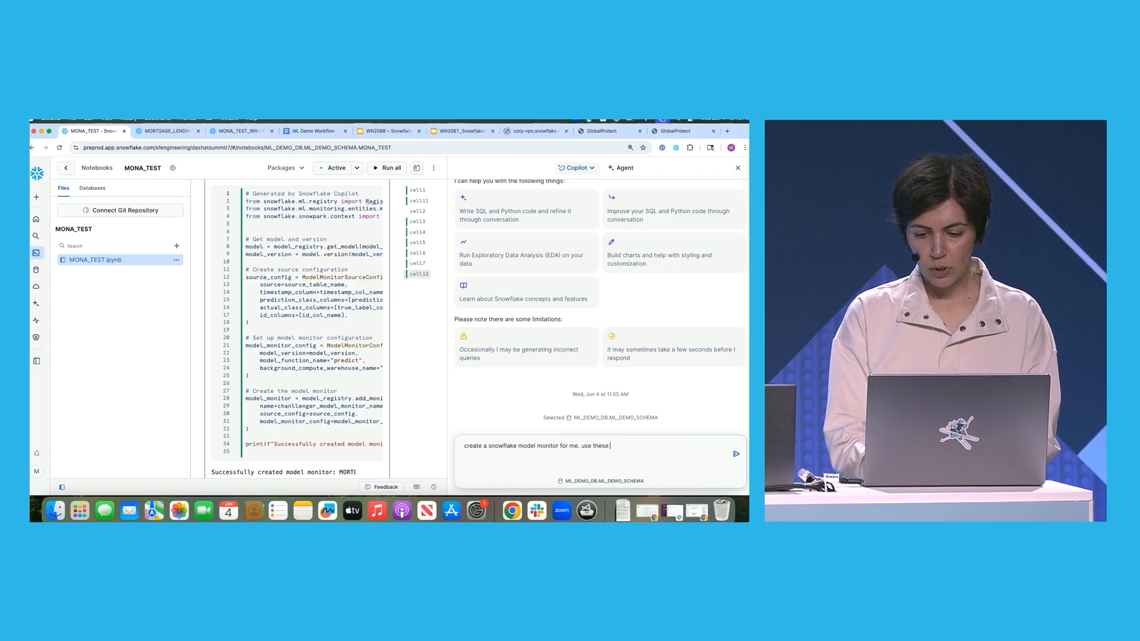
text(vari)
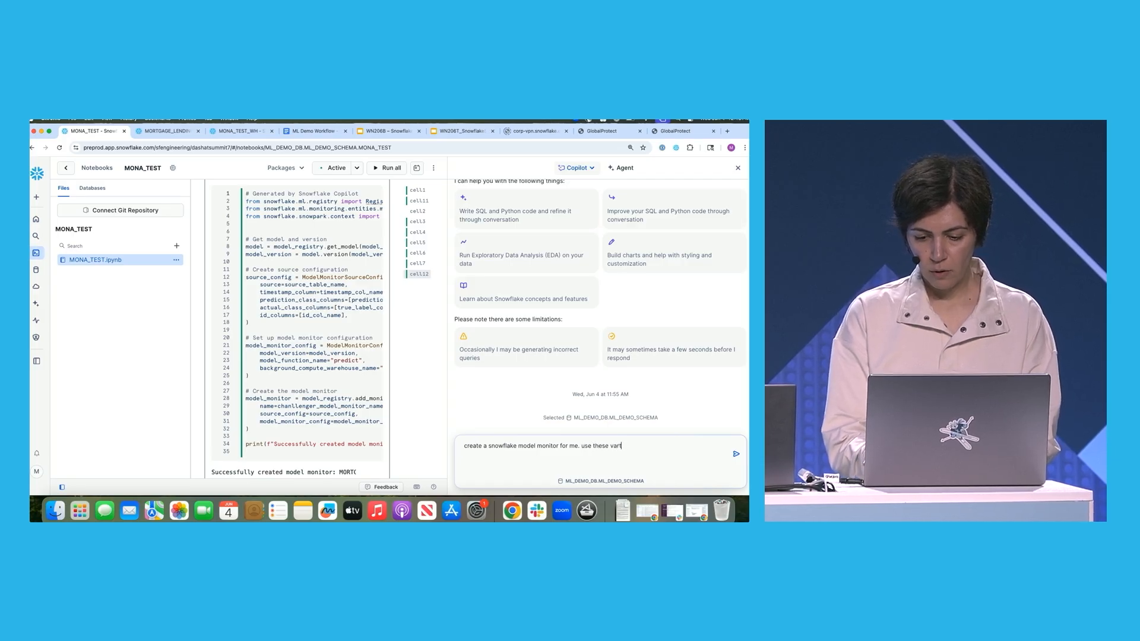
text(iables:)
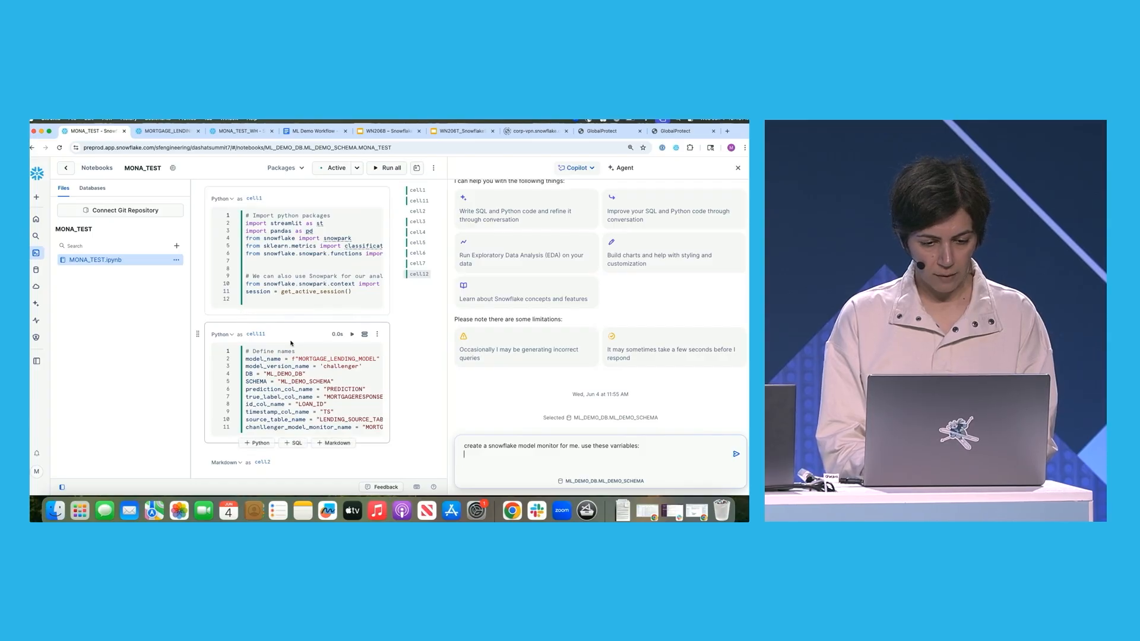
scroll(down, 3)
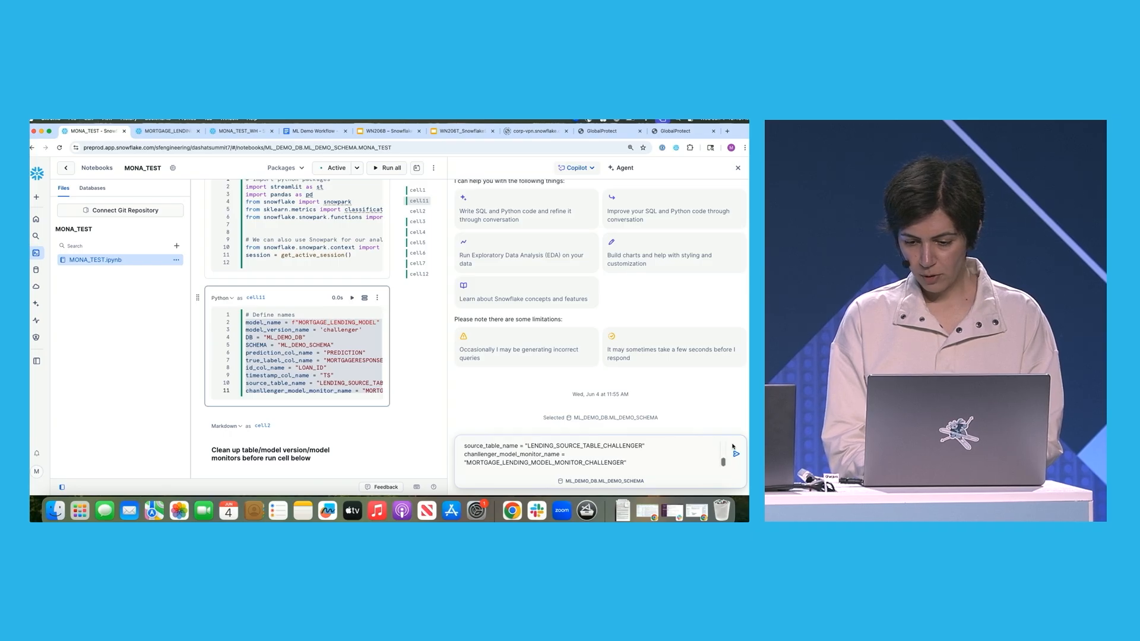
click(737, 454)
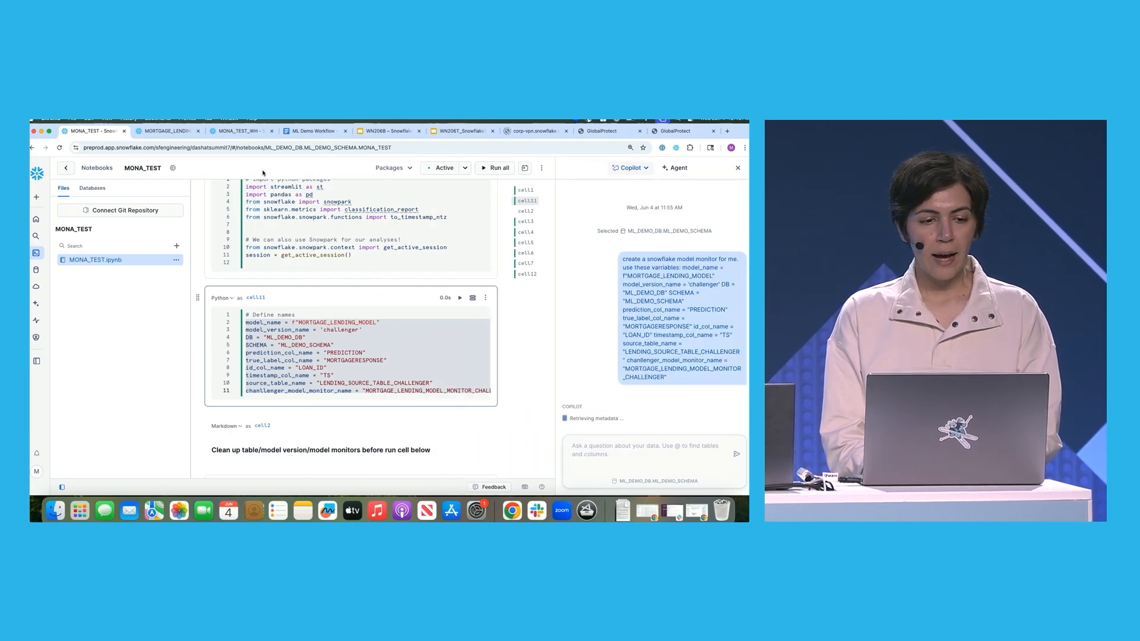
click(166, 131)
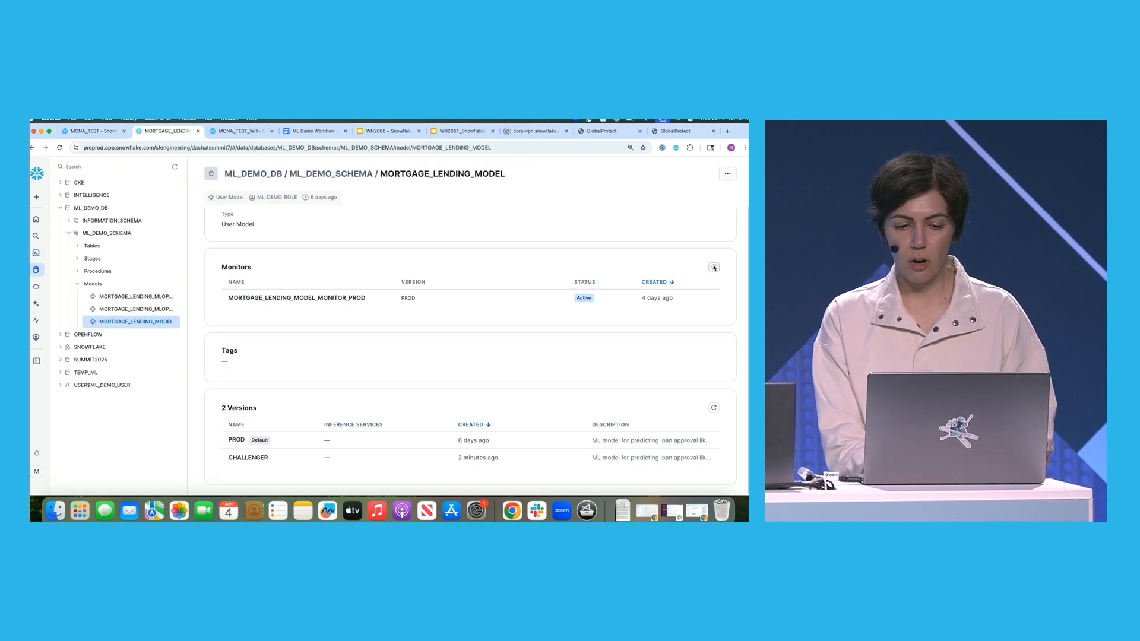
Step: Refresh monitors and view the PROD dashboard over Last 3 months, compared with CHALLENGER
click(713, 267)
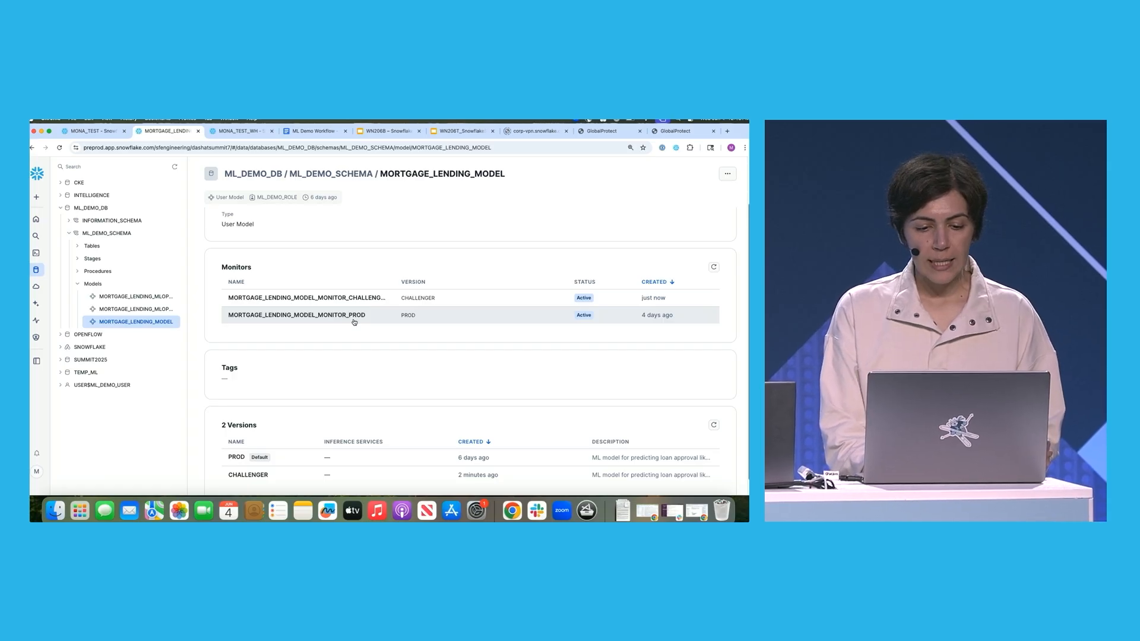
click(295, 315)
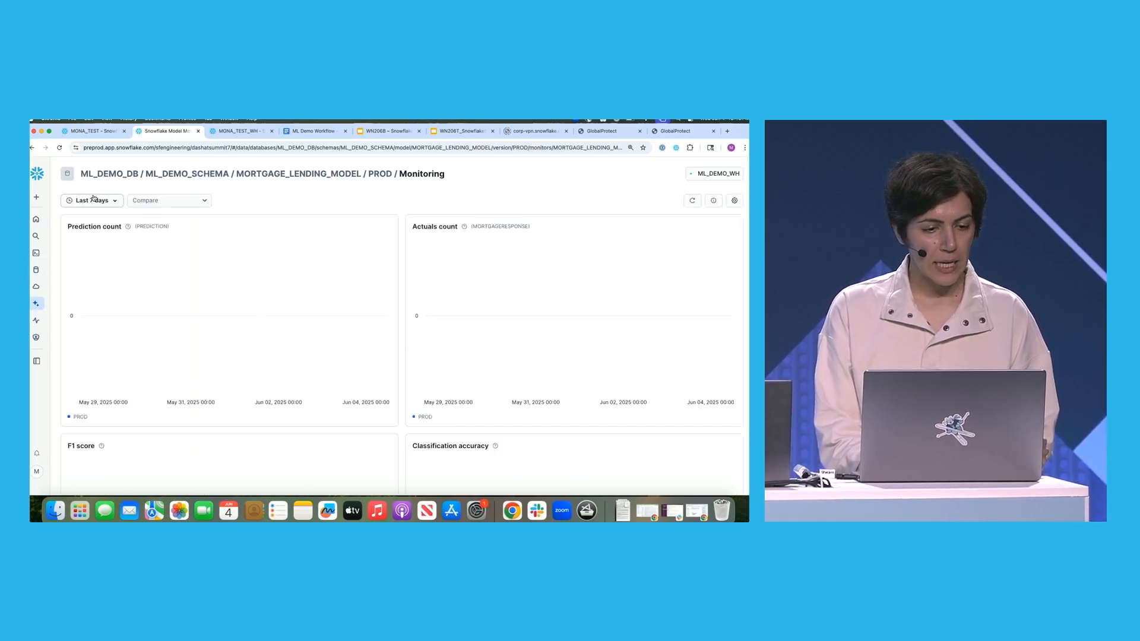
click(91, 200)
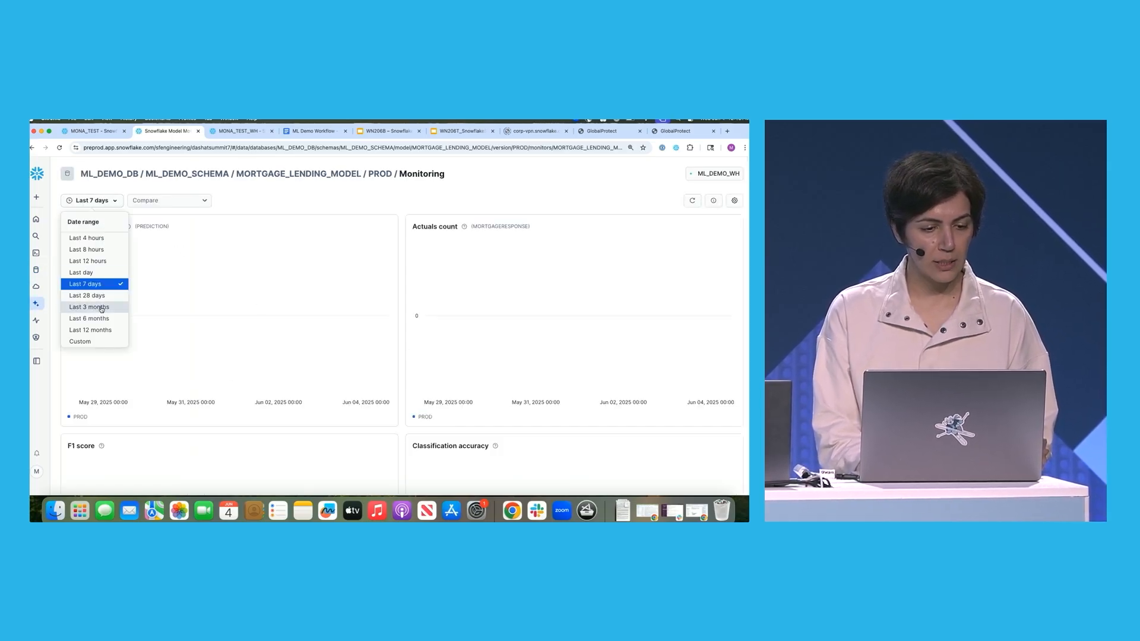
click(89, 307)
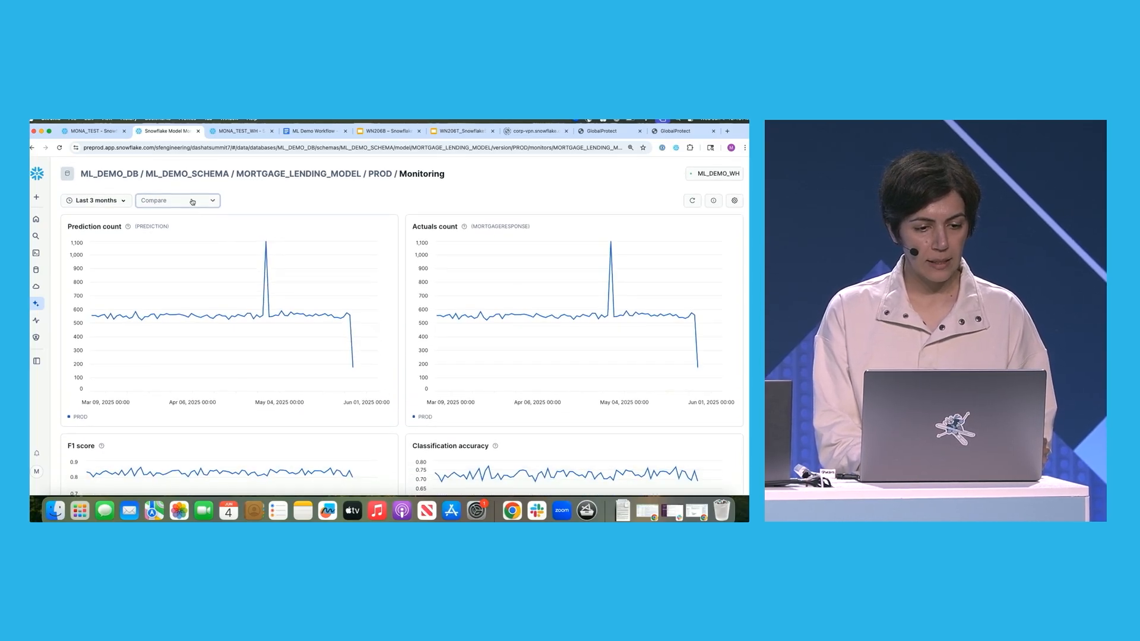
click(176, 200)
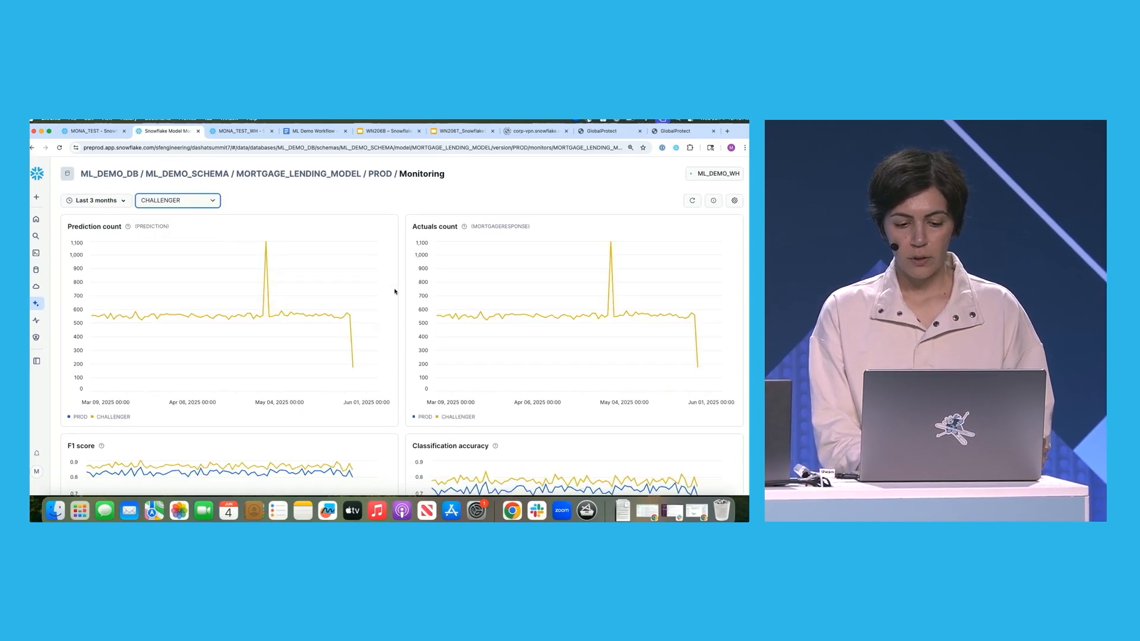
scroll(down, 3)
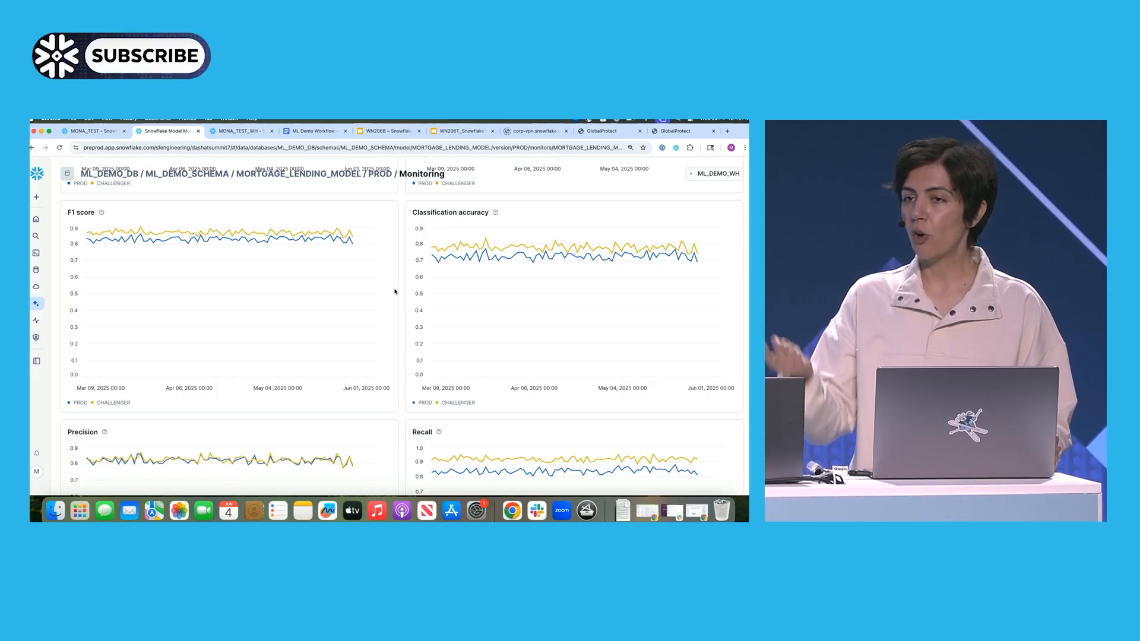
mouse_move(275, 263)
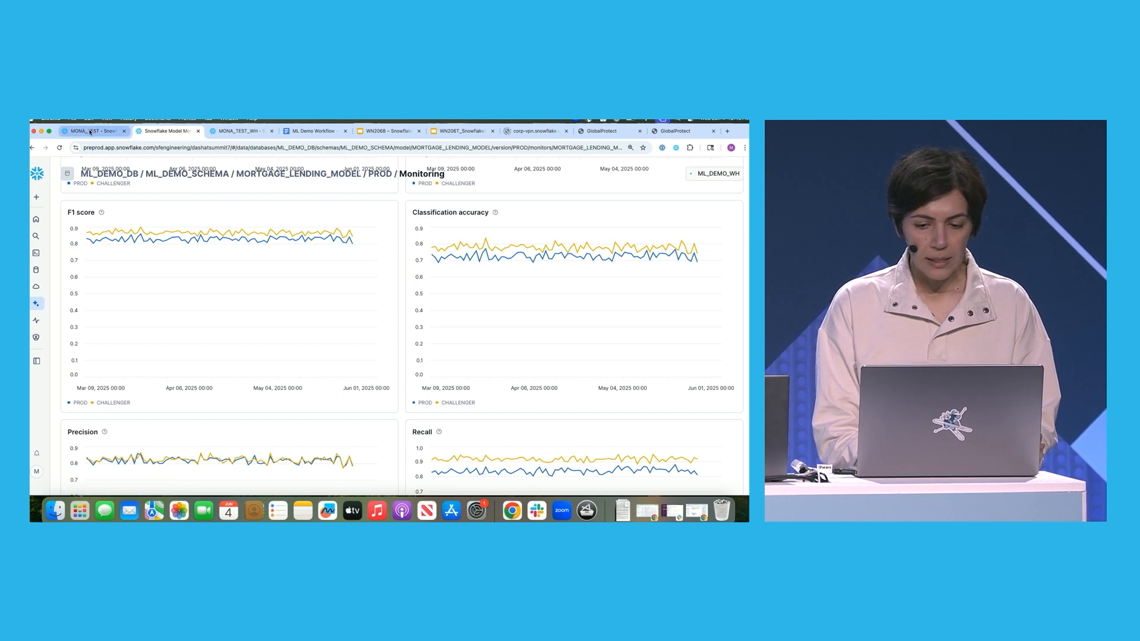
Step: Review Copilot's model-monitor code in the MONA_TEST notebook, then close the Copilot panel
click(89, 130)
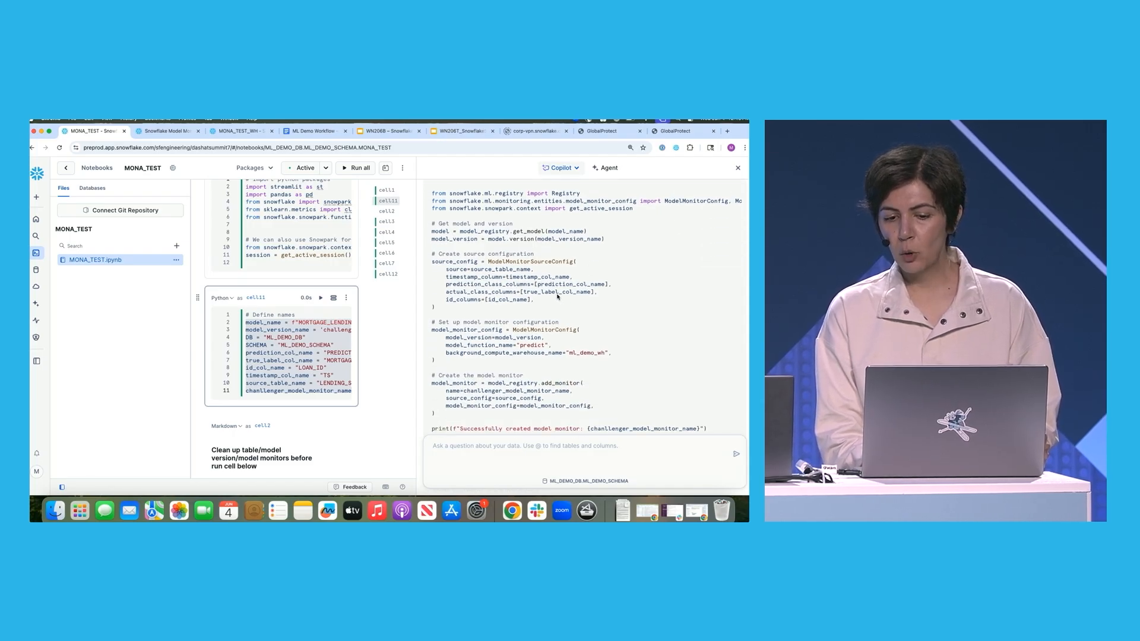
scroll(down, 3)
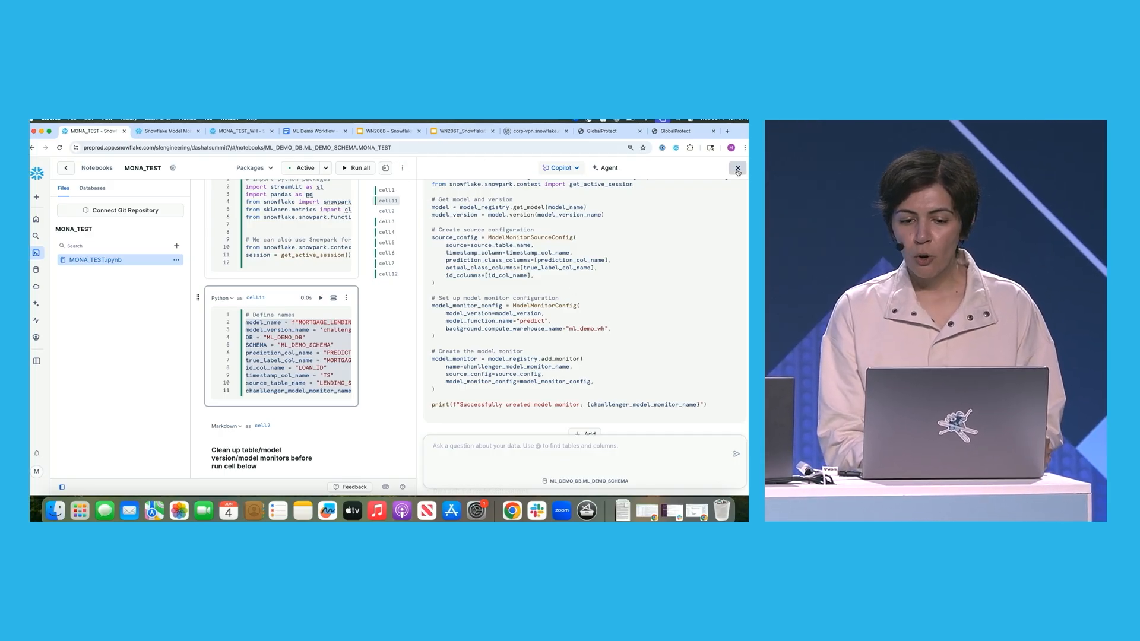
click(738, 168)
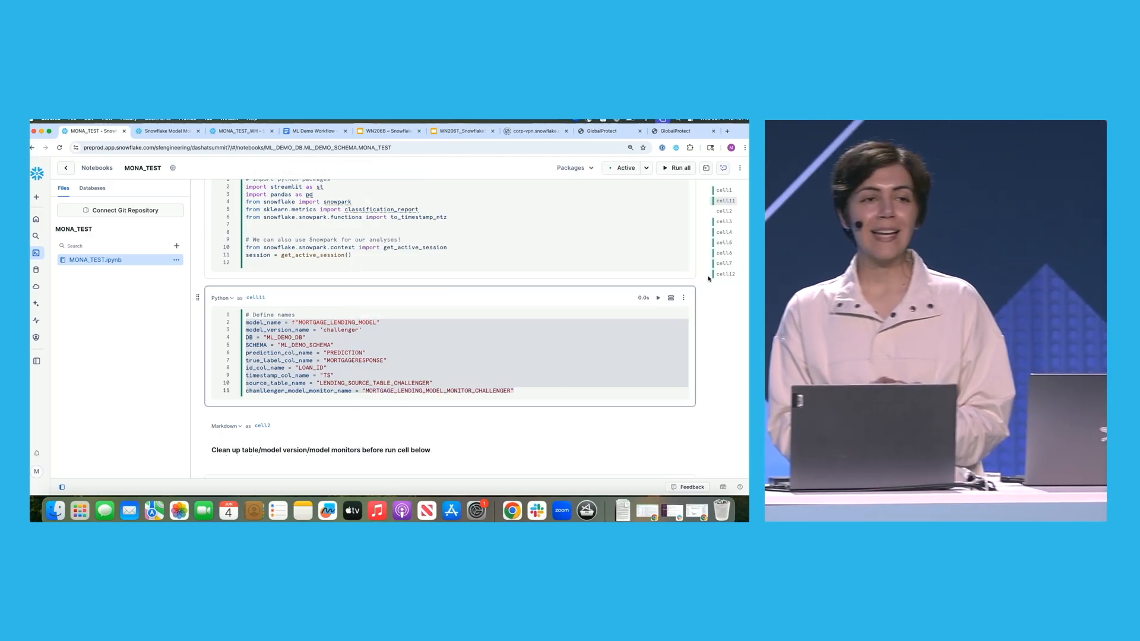